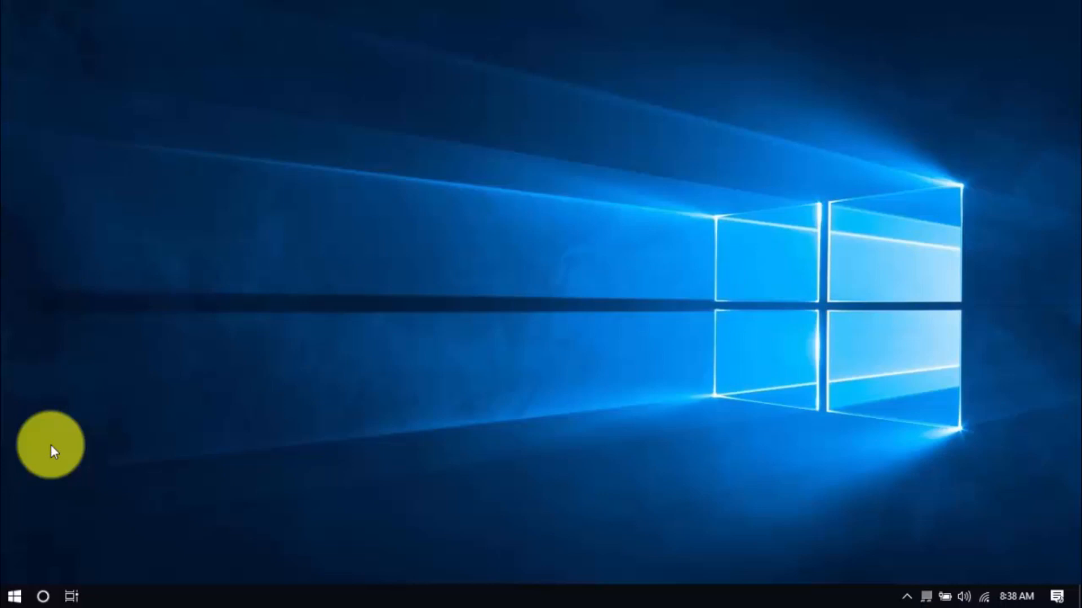
{"action": "mouse_move", "coordinate": [27, 569]}
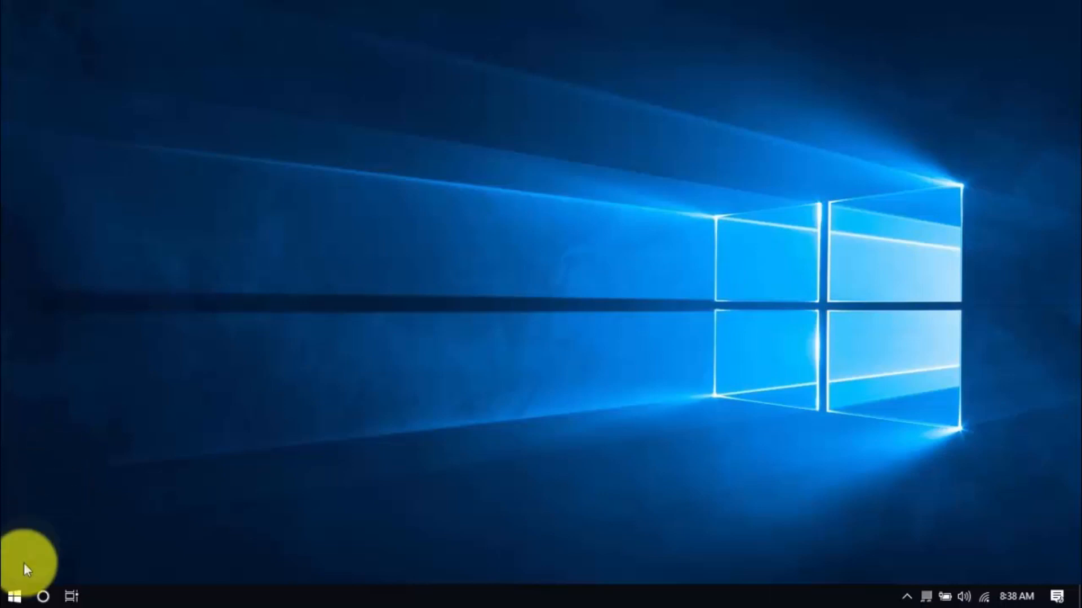
Step: Reach the Apps page of Windows Settings from the Start menu
{"action": "left_click", "coordinate": [9, 595]}
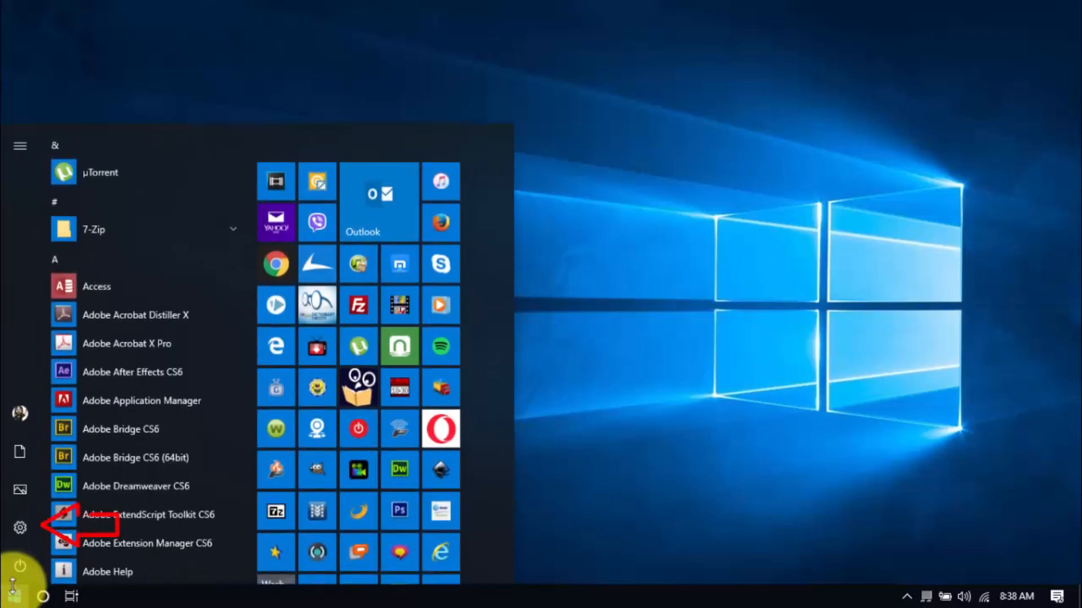
{"action": "mouse_move", "coordinate": [18, 532]}
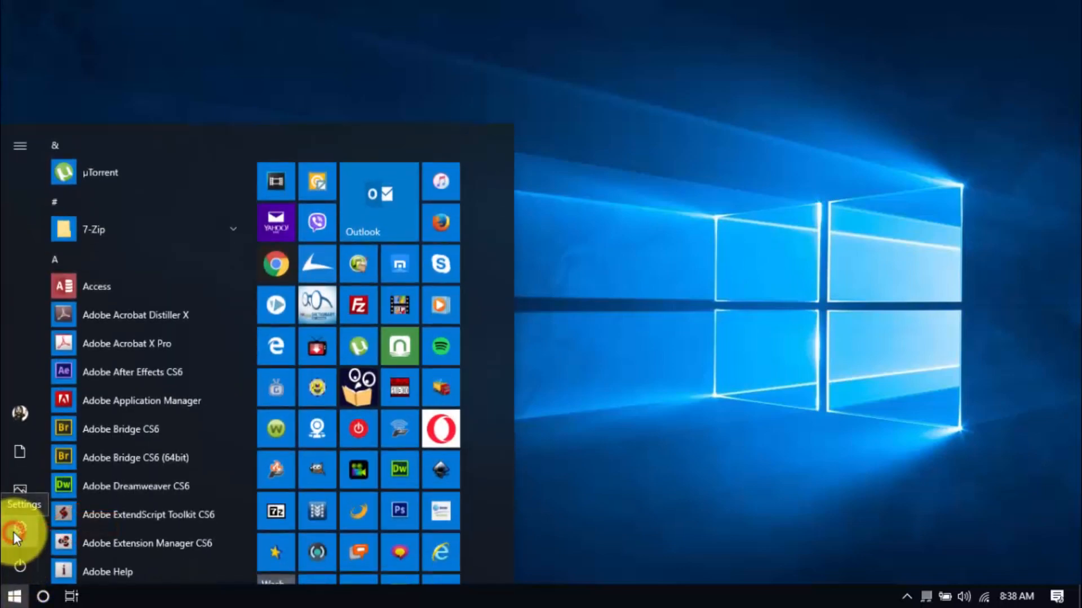
{"action": "left_click", "coordinate": [16, 532]}
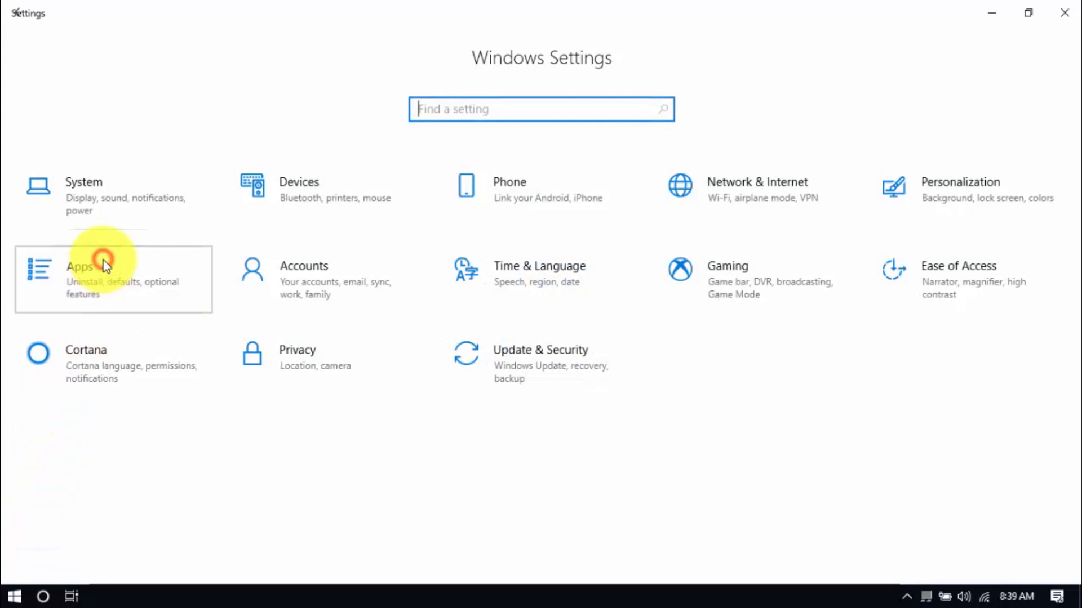
{"action": "left_click", "coordinate": [101, 263]}
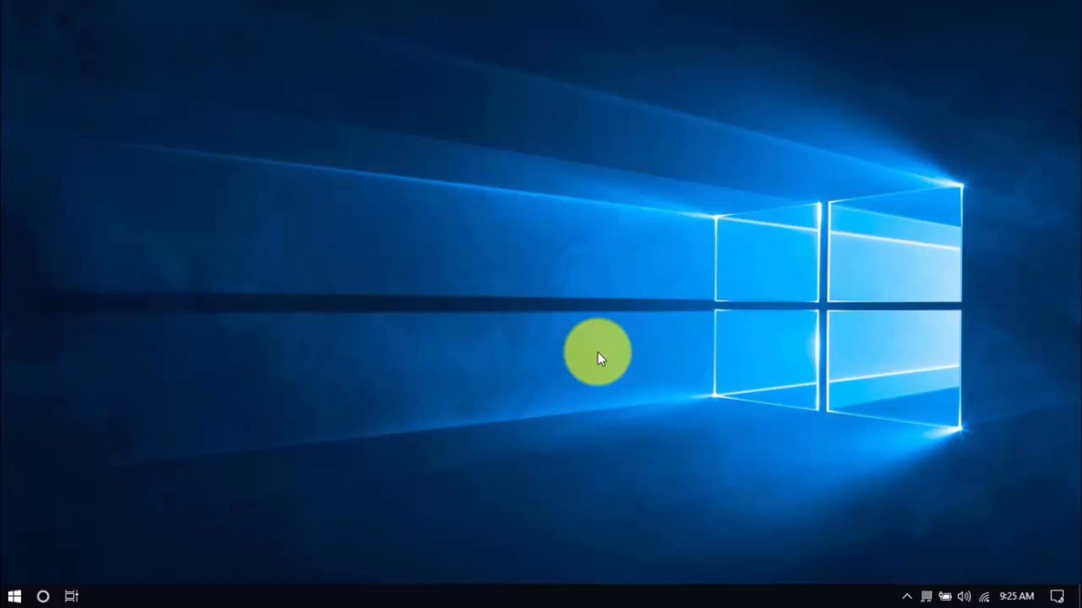
Step: From Settings' System section, show Power Options listing the Balanced and eco plans
{"action": "left_click", "coordinate": [16, 594]}
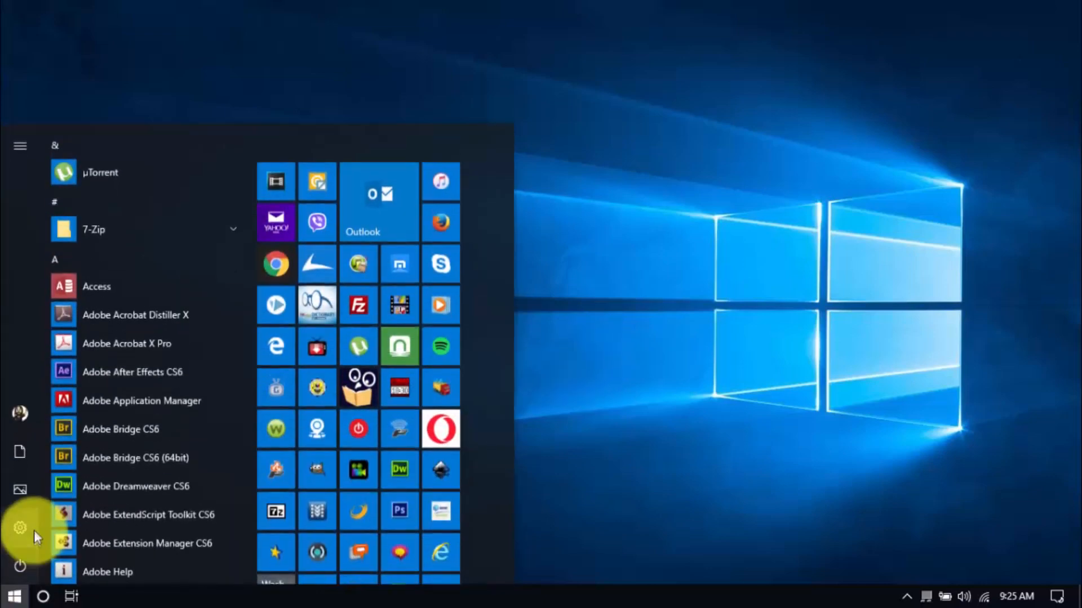
{"action": "left_click", "coordinate": [18, 527]}
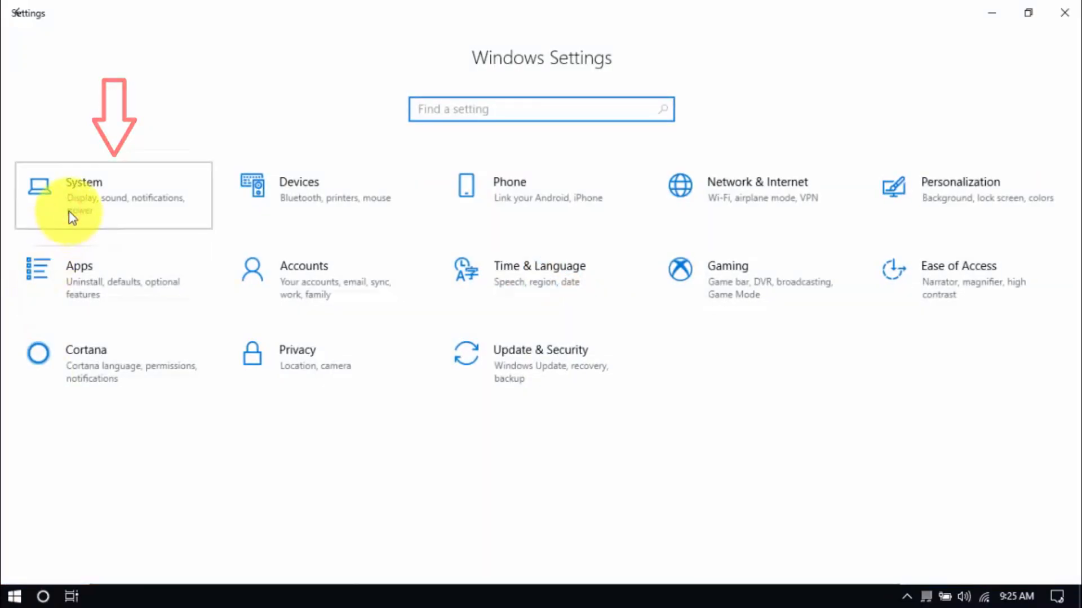
{"action": "left_click", "coordinate": [82, 183]}
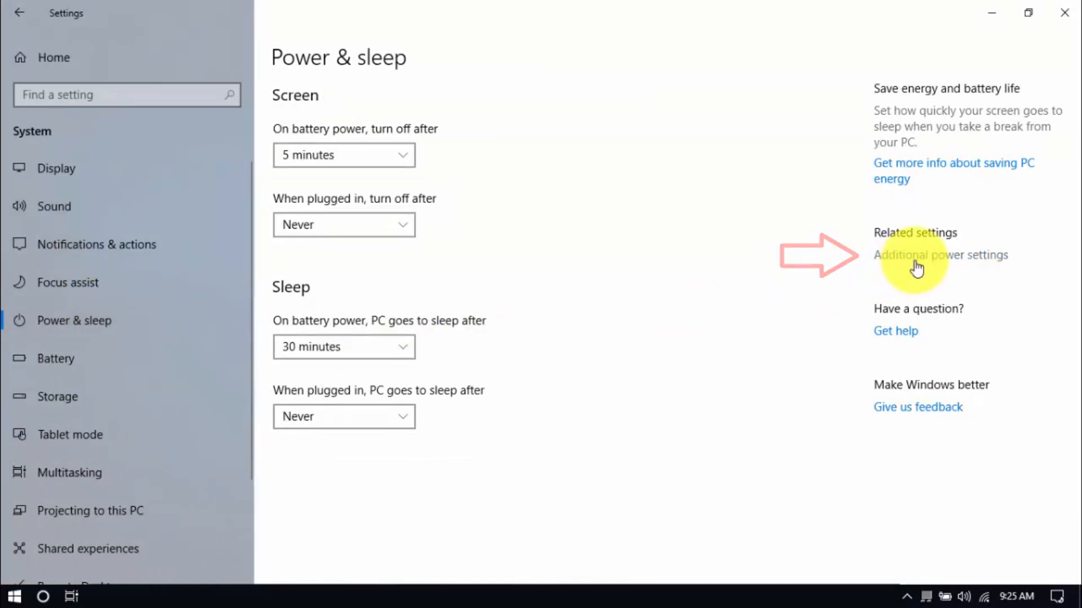
{"action": "left_click", "coordinate": [940, 255]}
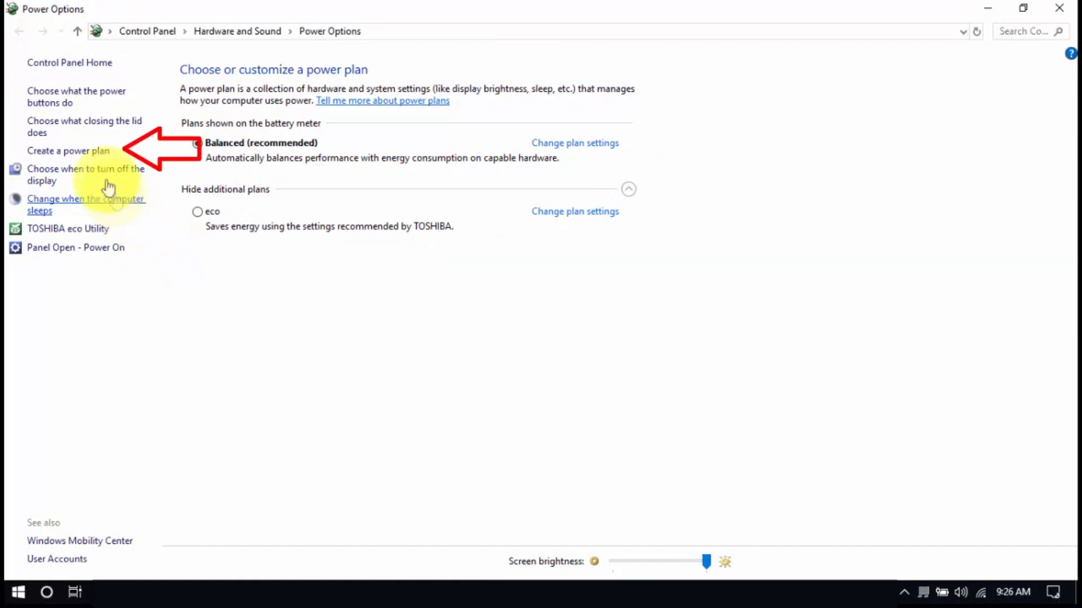
Step: Create power plan 'My Custom Plan 1' based on High performance, keeping default display and sleep settings
{"action": "left_click", "coordinate": [69, 151]}
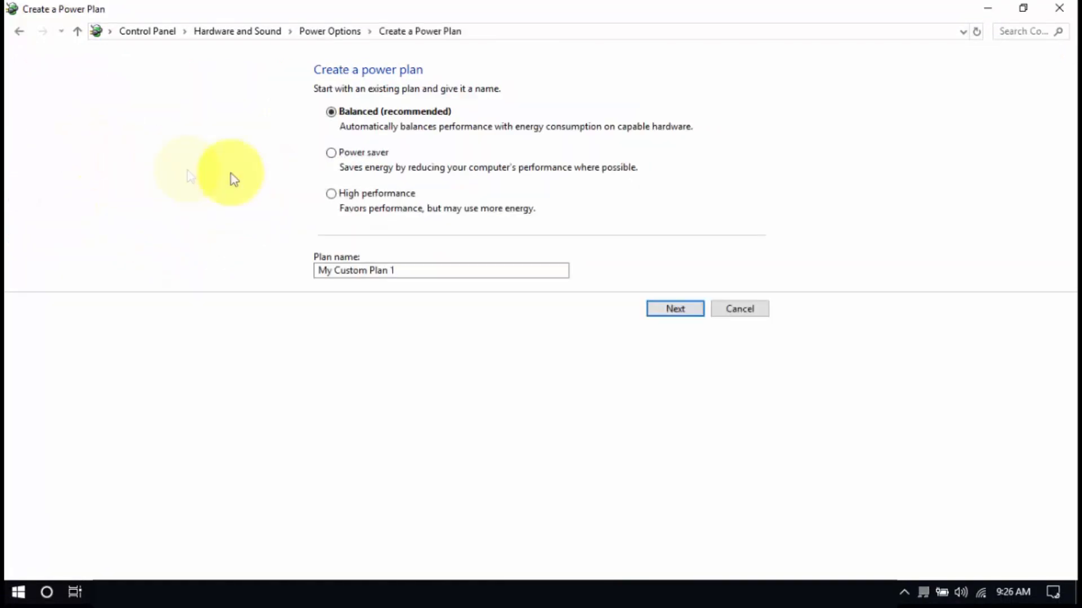
{"action": "left_click", "coordinate": [330, 194]}
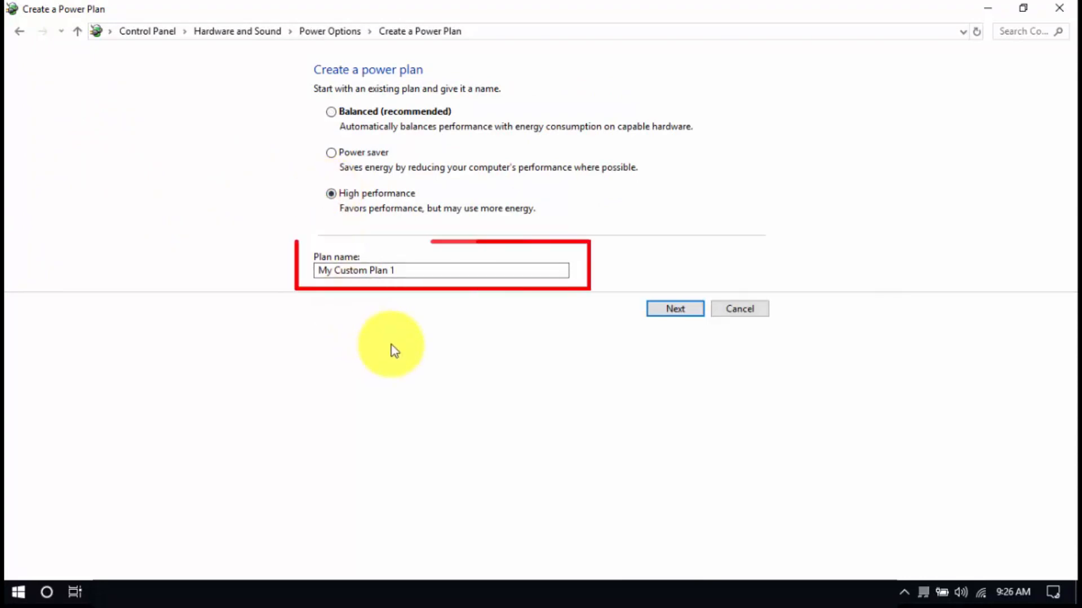
{"action": "left_click", "coordinate": [675, 308]}
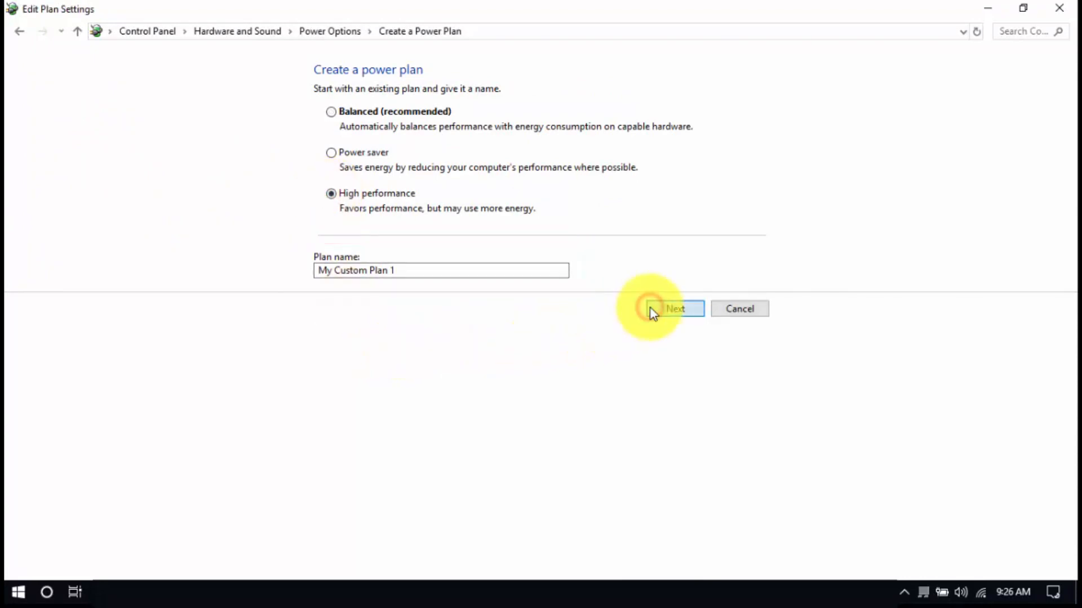
{"action": "left_click", "coordinate": [676, 309]}
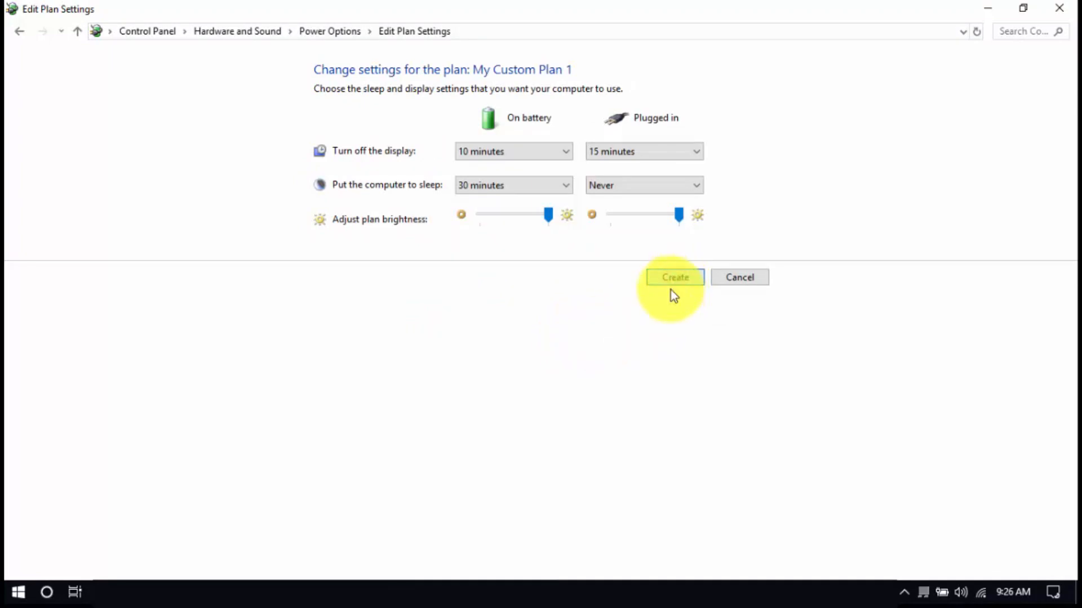
{"action": "left_click", "coordinate": [674, 277]}
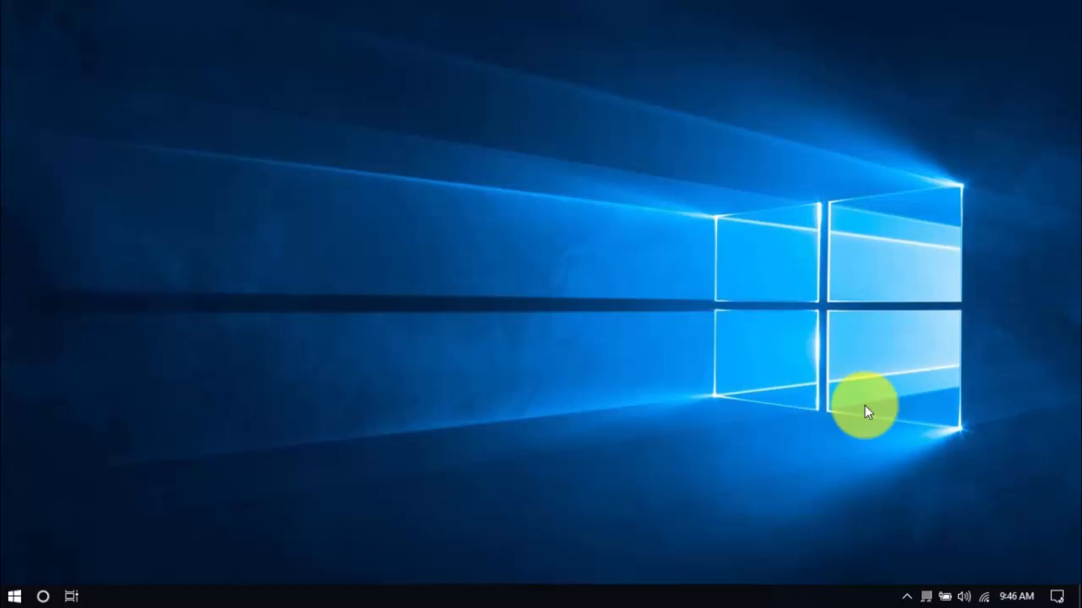
{"action": "right_click", "coordinate": [863, 588]}
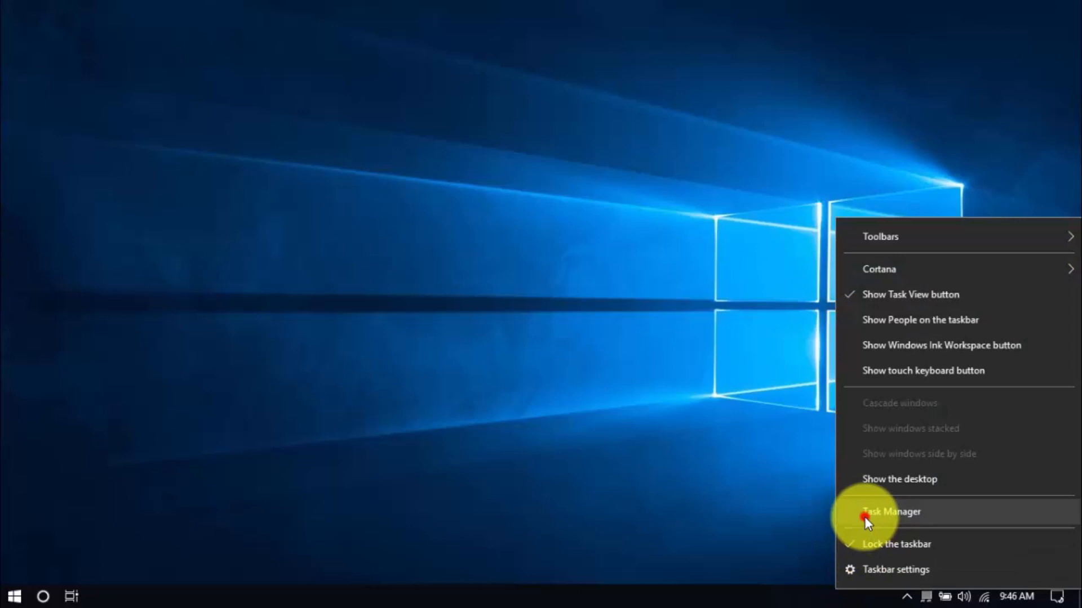
{"action": "left_click", "coordinate": [892, 511]}
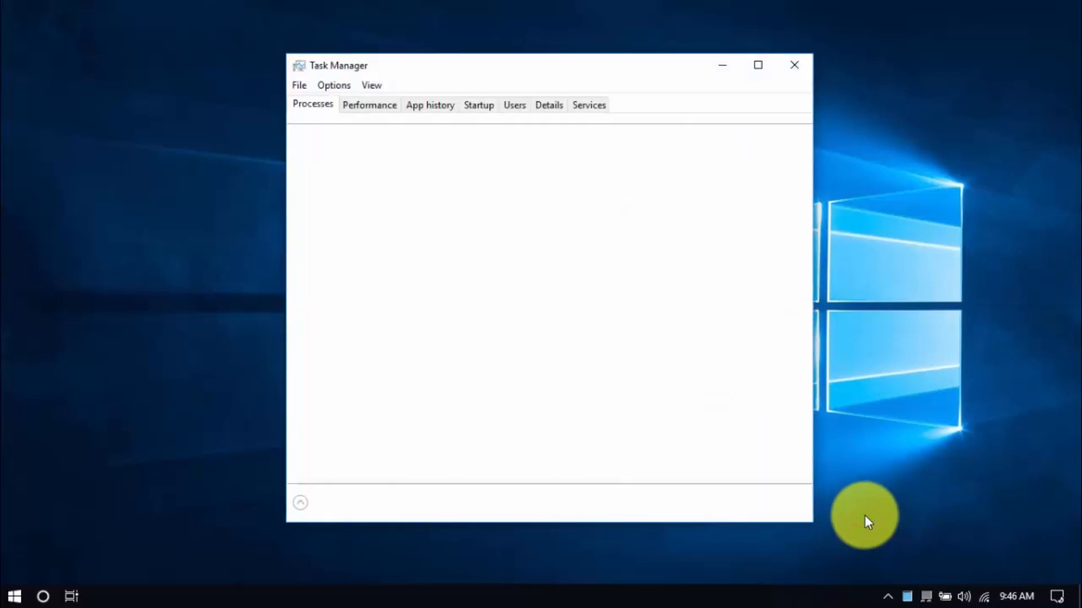
{"action": "left_click", "coordinate": [478, 104]}
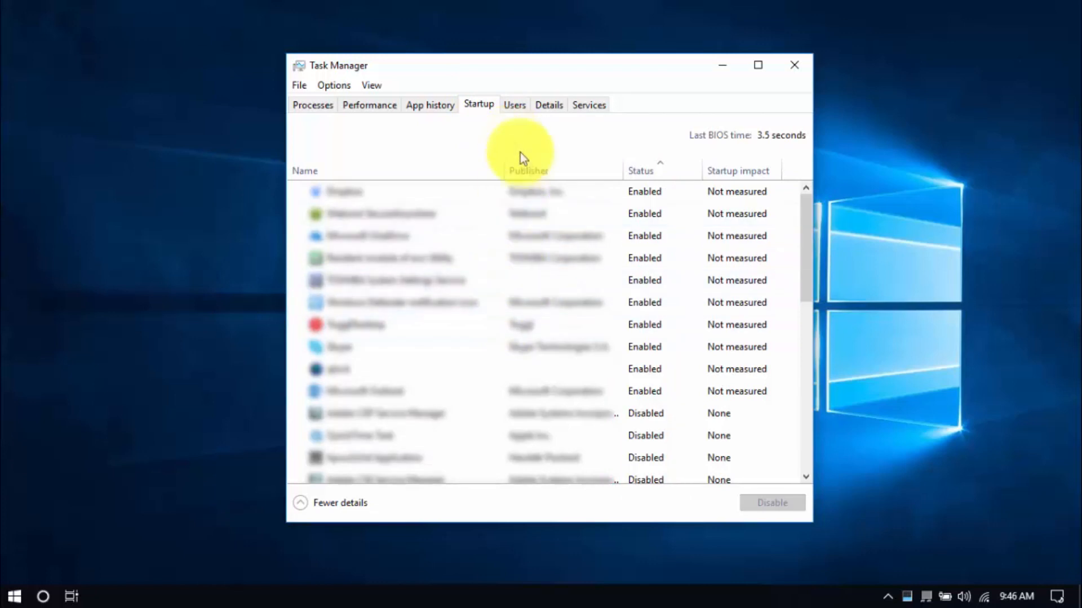
{"action": "right_click", "coordinate": [392, 258]}
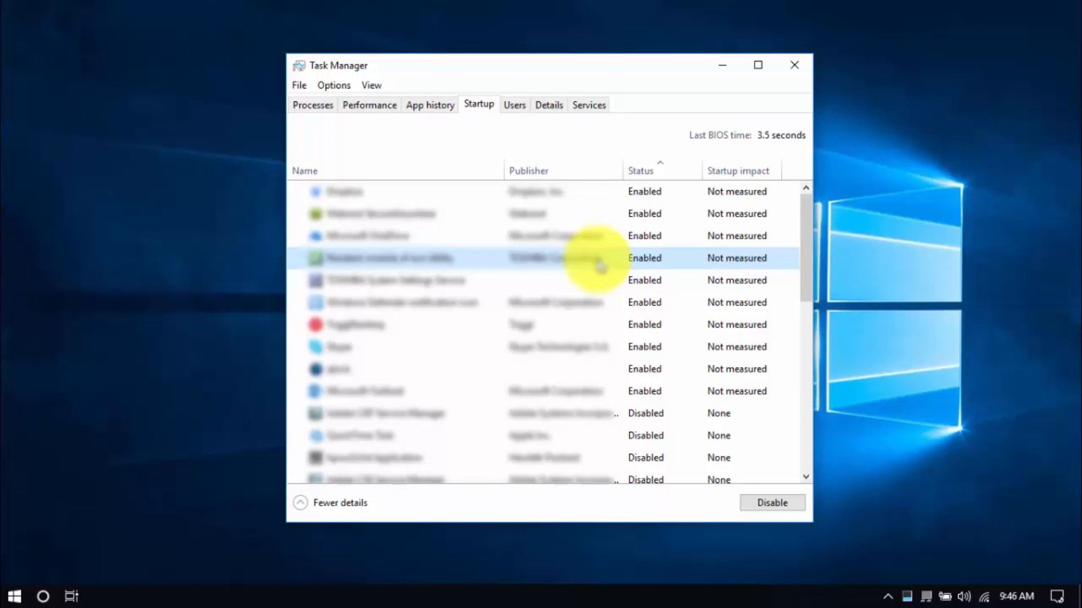
{"action": "left_click", "coordinate": [794, 65]}
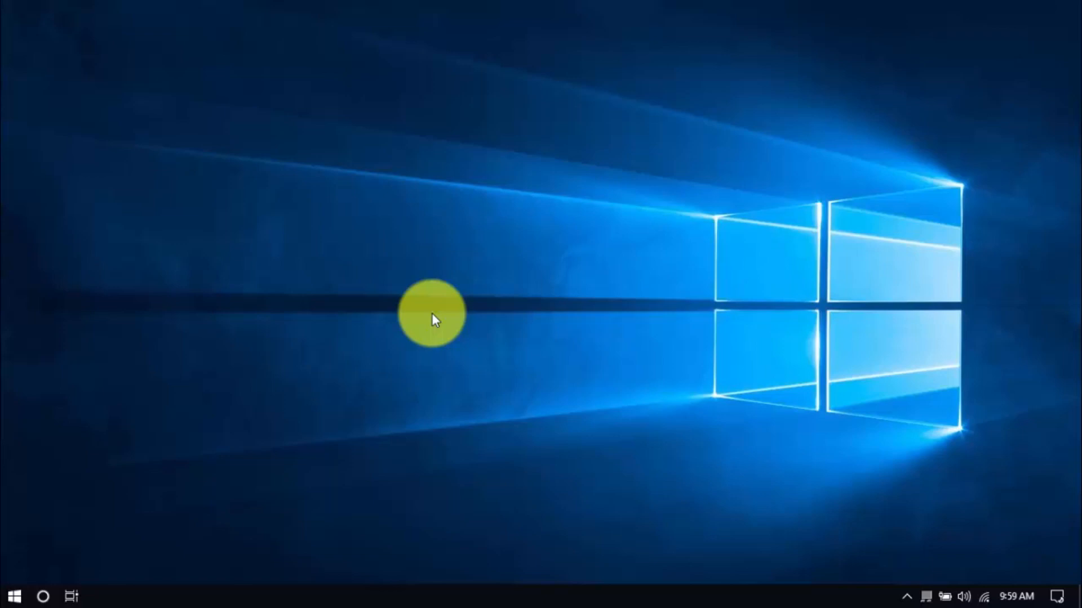
{"action": "left_click", "coordinate": [17, 594]}
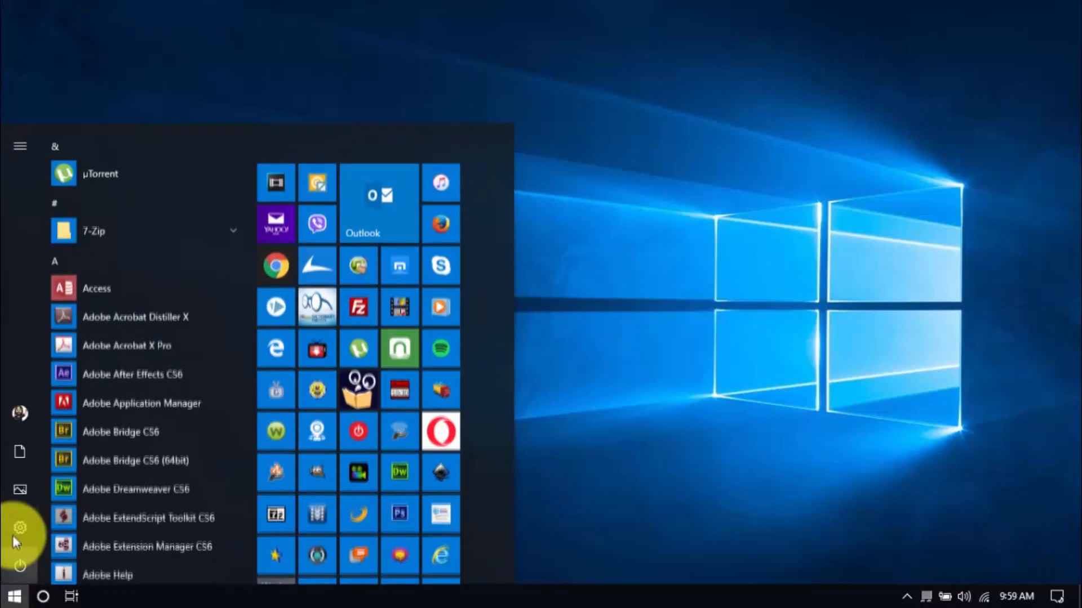
{"action": "left_click", "coordinate": [20, 525]}
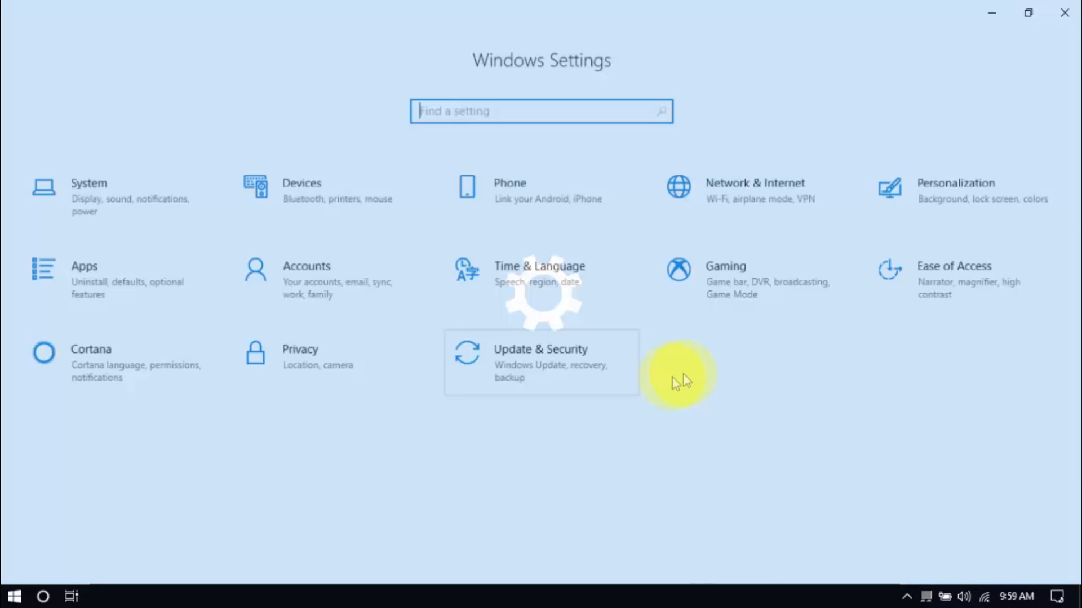
{"action": "left_click", "coordinate": [954, 183]}
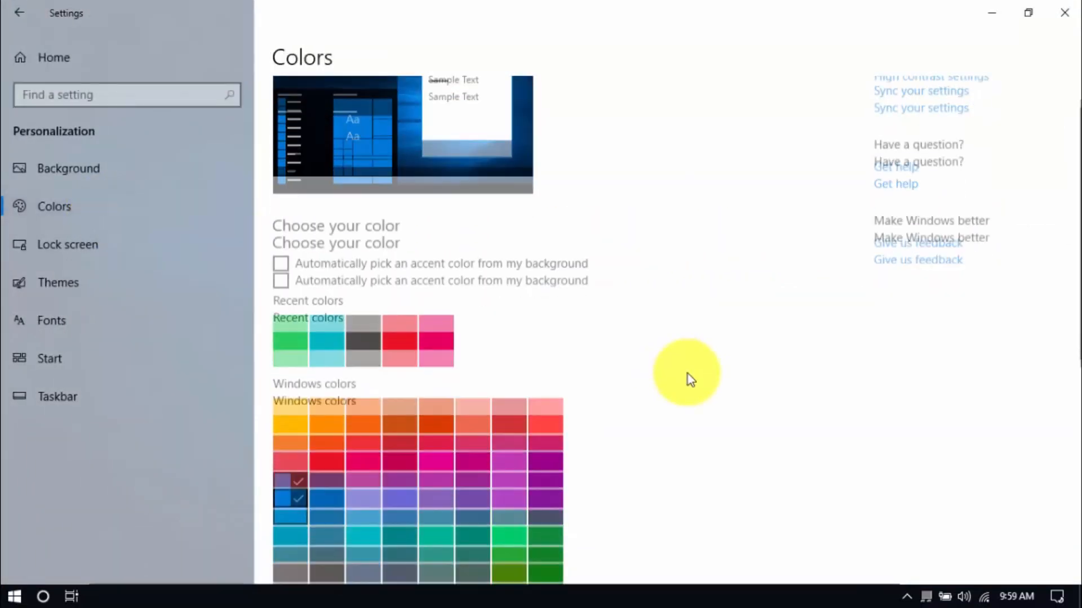
{"action": "left_click", "coordinate": [1061, 15]}
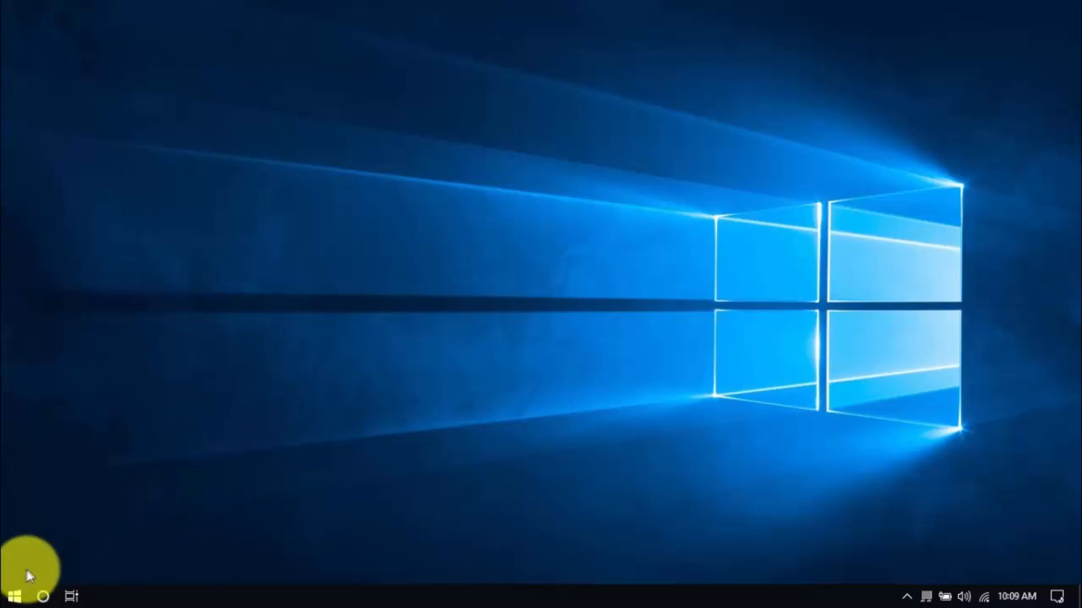
{"action": "left_click", "coordinate": [16, 591]}
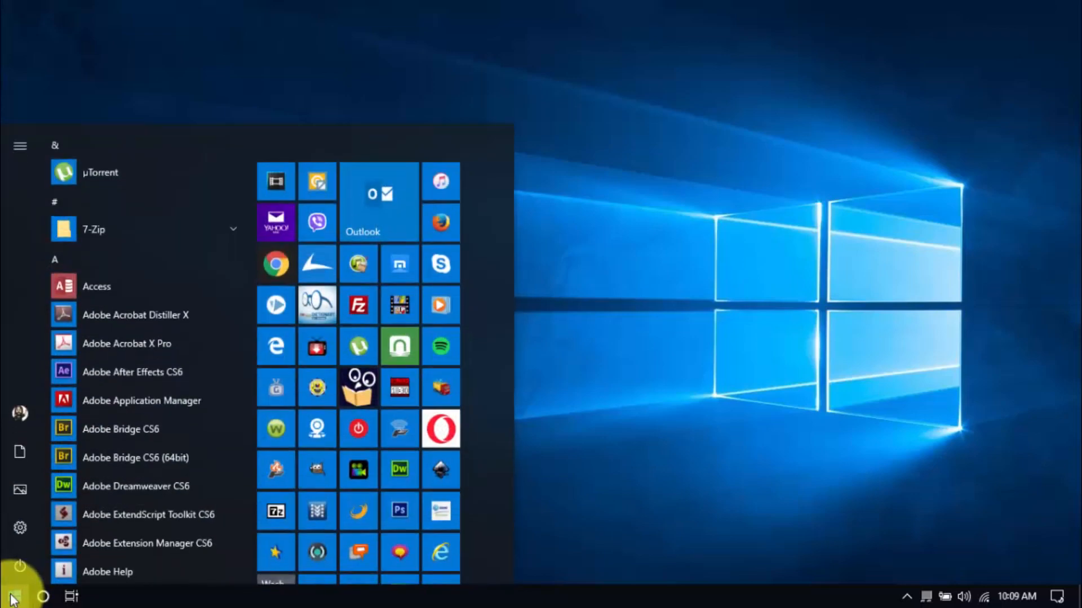
{"action": "type", "text": "defrag"}
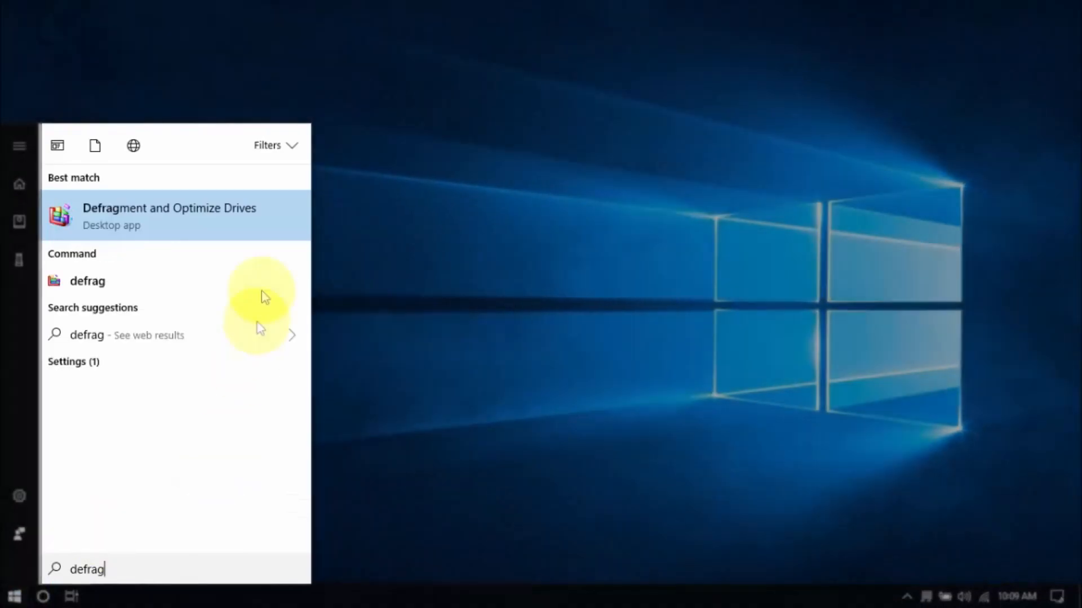
{"action": "left_click", "coordinate": [169, 215]}
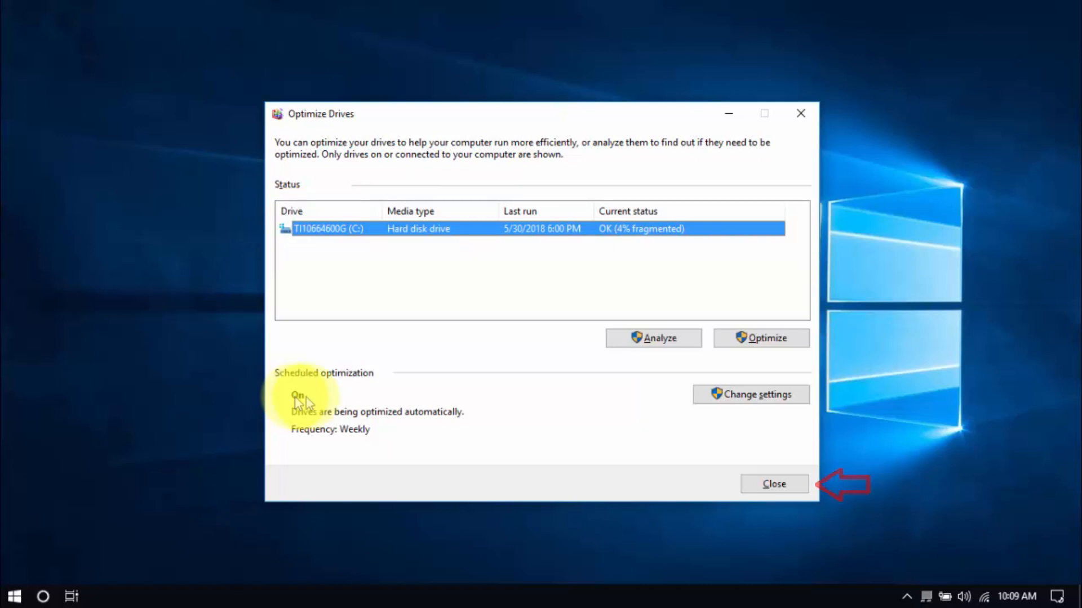
{"action": "left_click", "coordinate": [774, 485]}
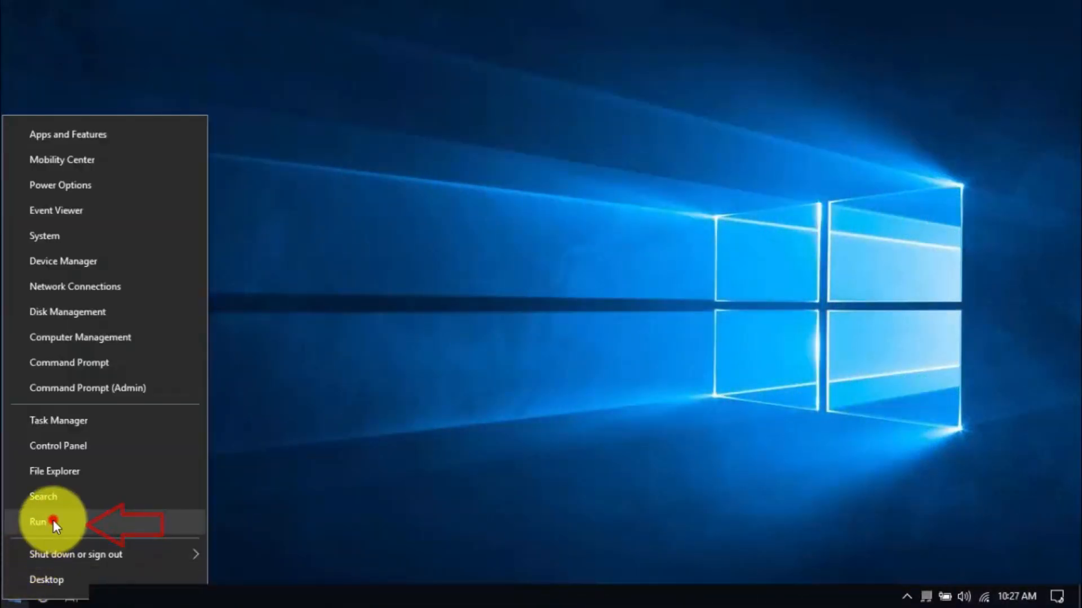
Step: Reach the local Temp folder via Run %temp% and delete all 57 selected items
{"action": "left_click", "coordinate": [38, 523]}
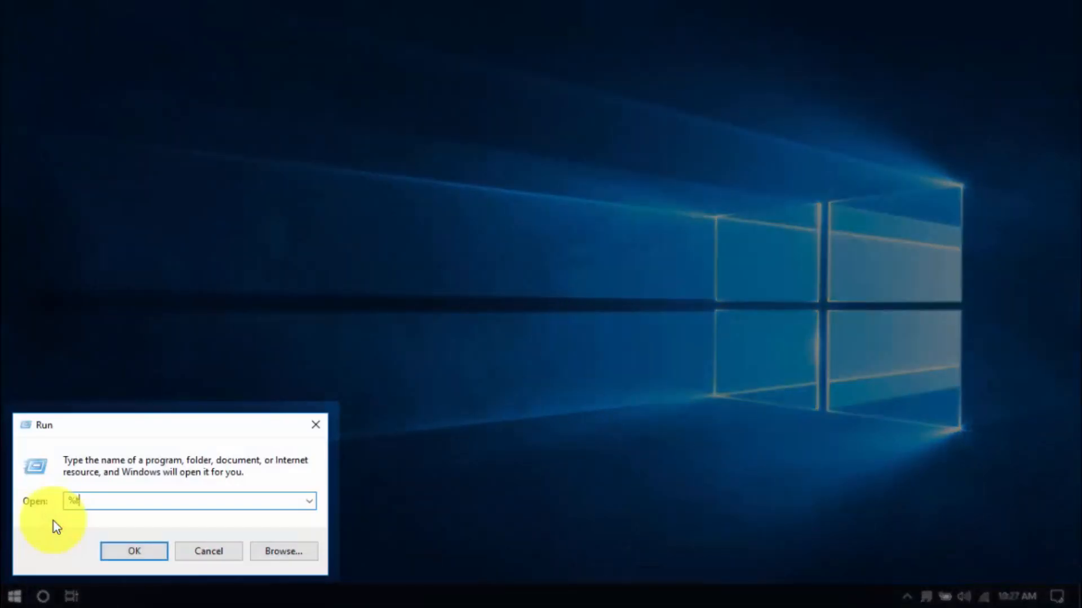
{"action": "type", "text": "temp%"}
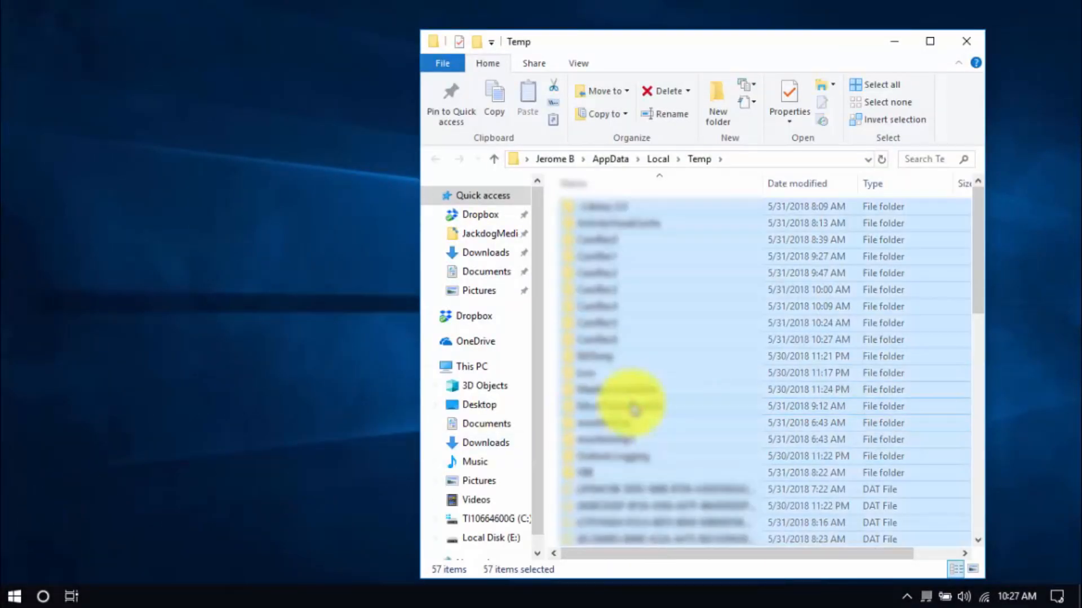
{"action": "left_click", "coordinate": [662, 90]}
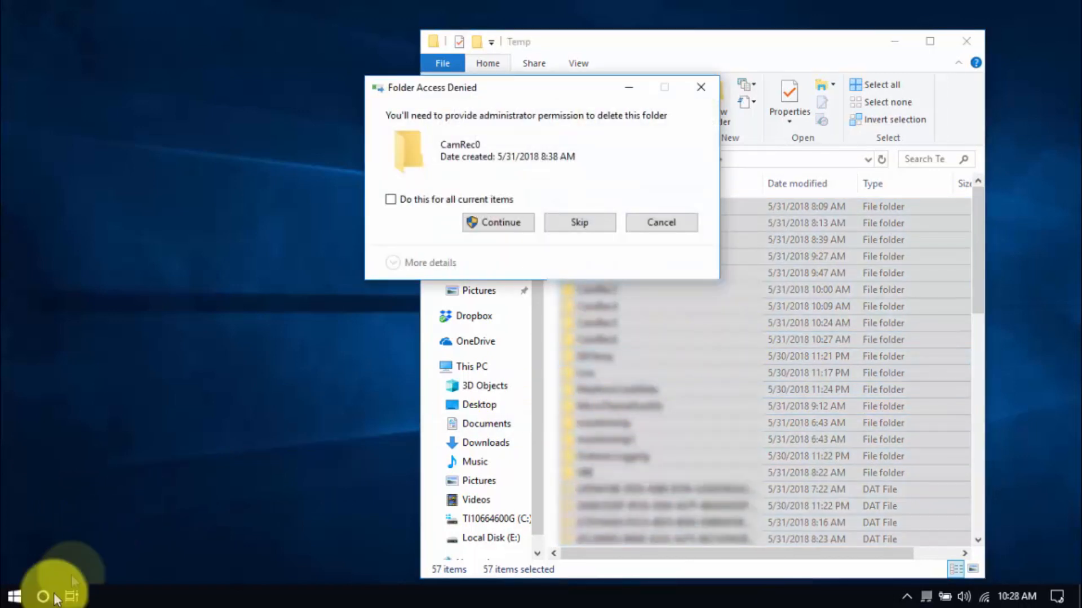
Step: Via Run, show C:\Windows\Temp (95 items) then the Prefetch folder (537 items) for clearing
{"action": "right_click", "coordinate": [14, 597]}
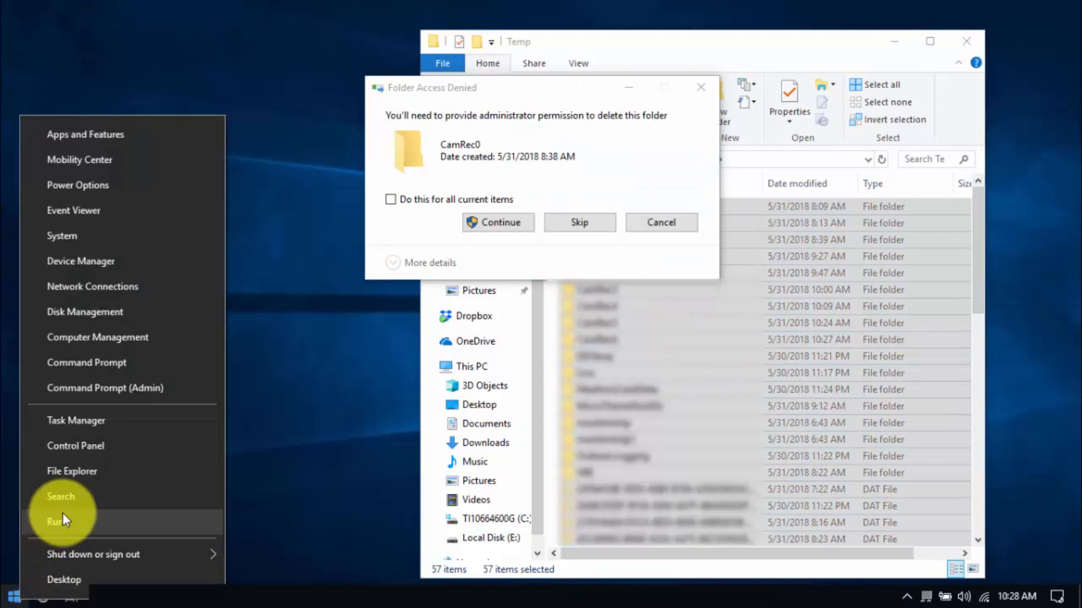
{"action": "left_click", "coordinate": [54, 520]}
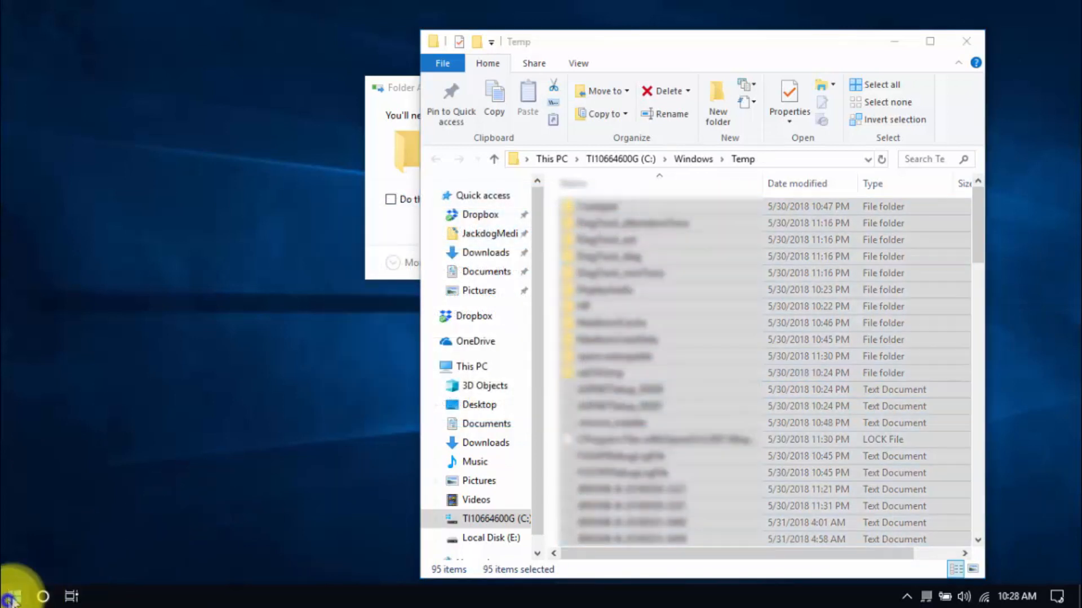
{"action": "type", "text": "prefe"}
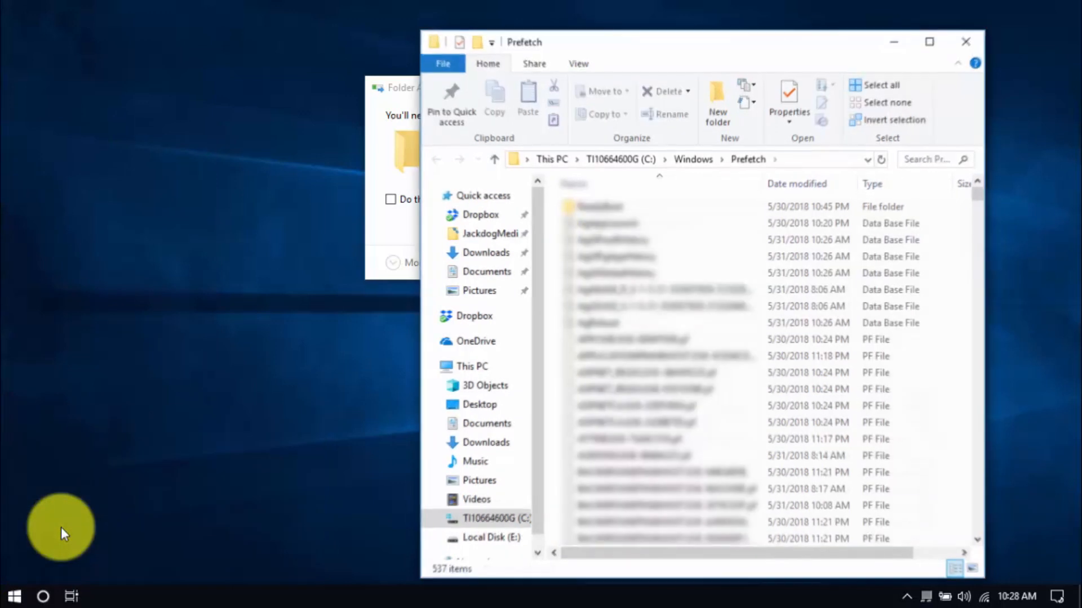
{"action": "mouse_move", "coordinate": [730, 109]}
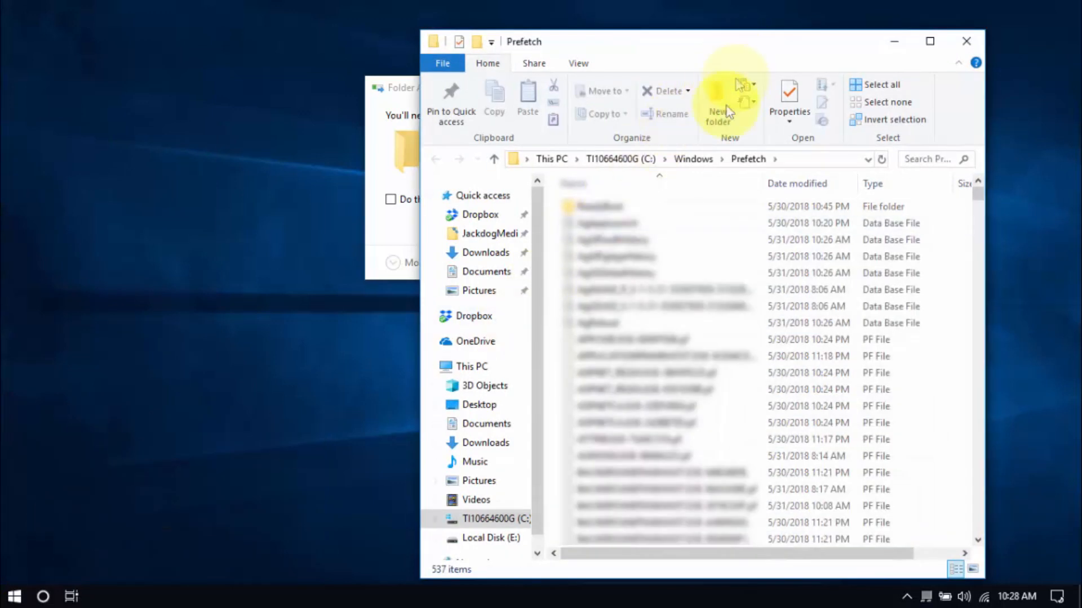
{"action": "left_click", "coordinate": [17, 593]}
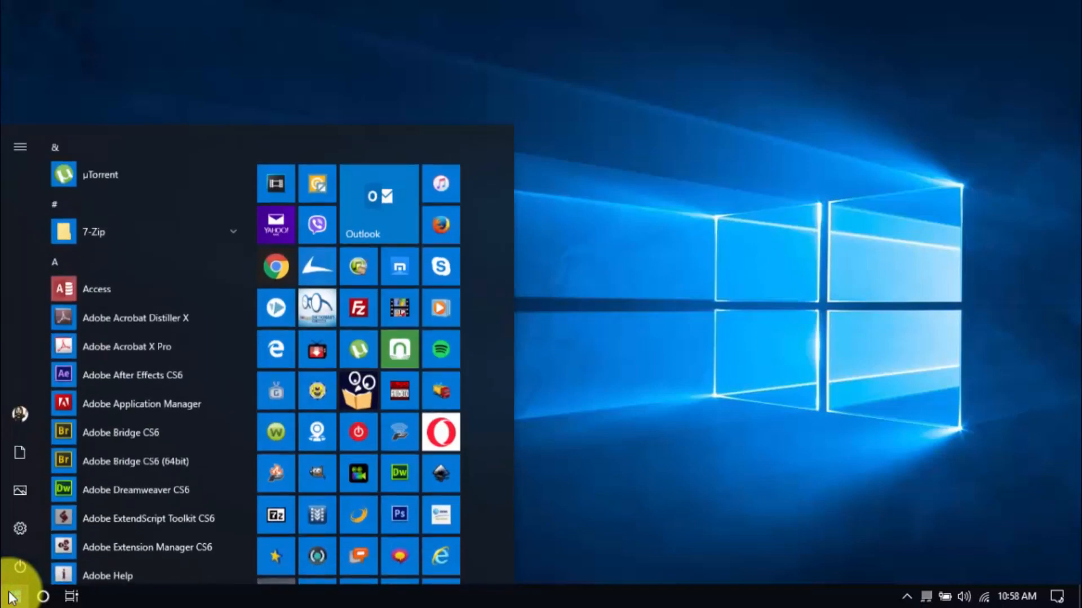
Step: Run Disk Cleanup on drive C including system files (up to 62.4 GB) and delete the checked categories
{"action": "type", "text": "disk cleanup"}
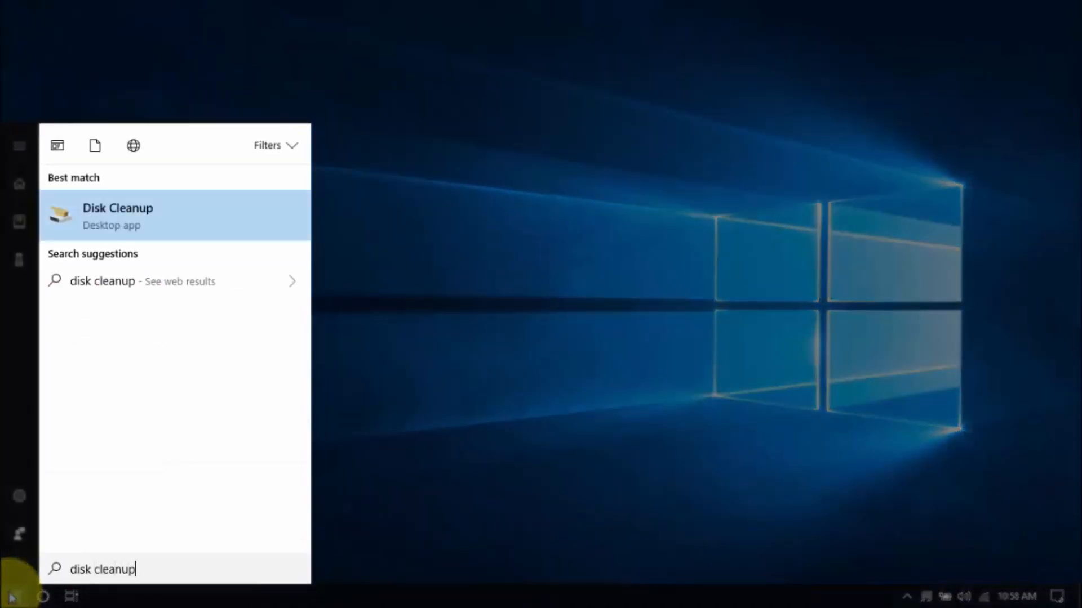
{"action": "left_click", "coordinate": [117, 215]}
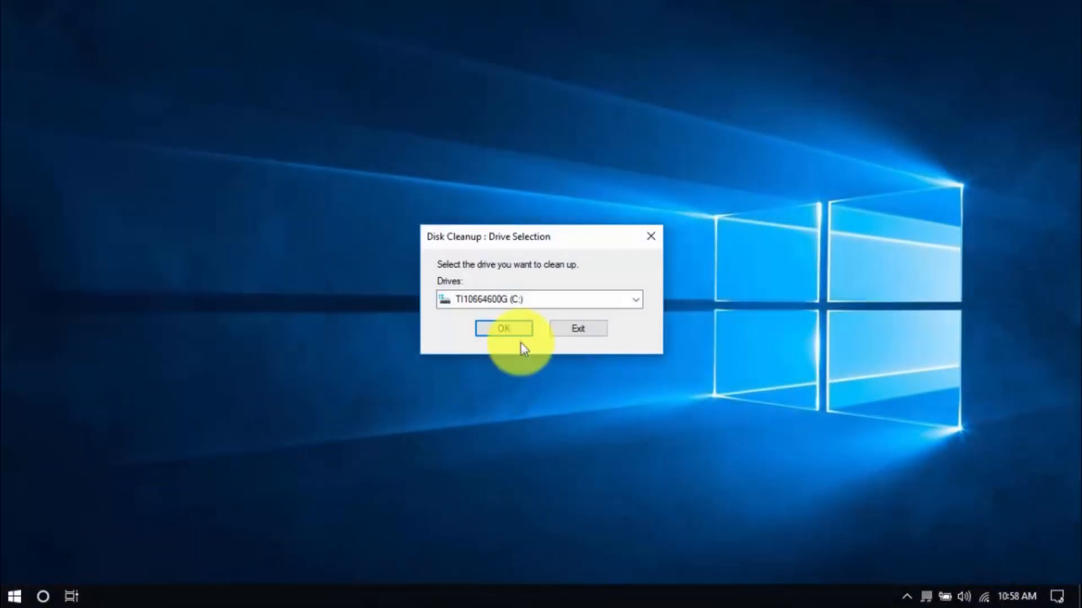
{"action": "left_click", "coordinate": [503, 329]}
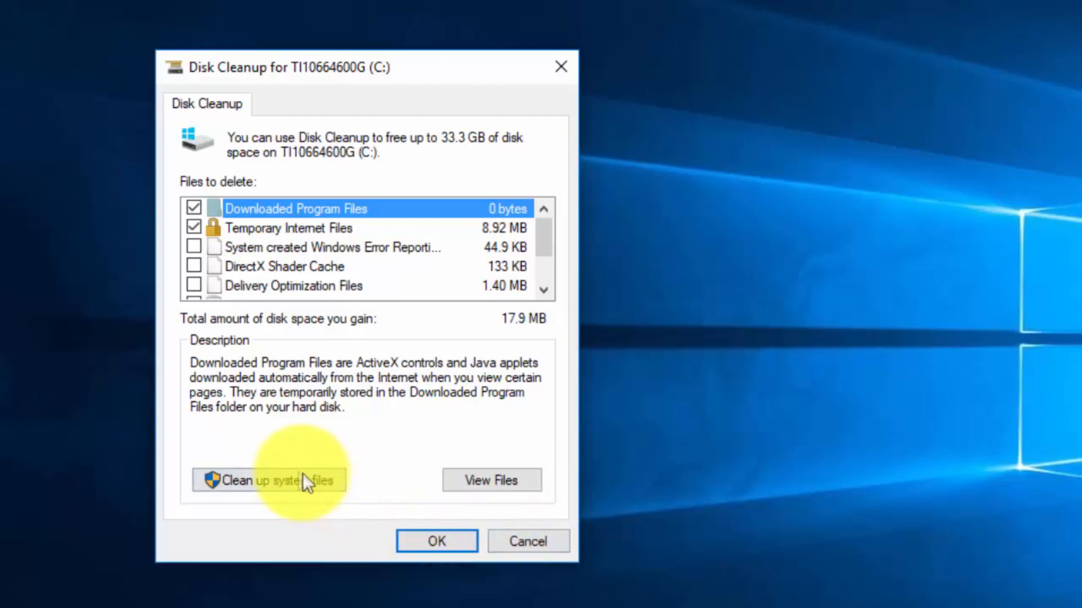
{"action": "left_click", "coordinate": [269, 496]}
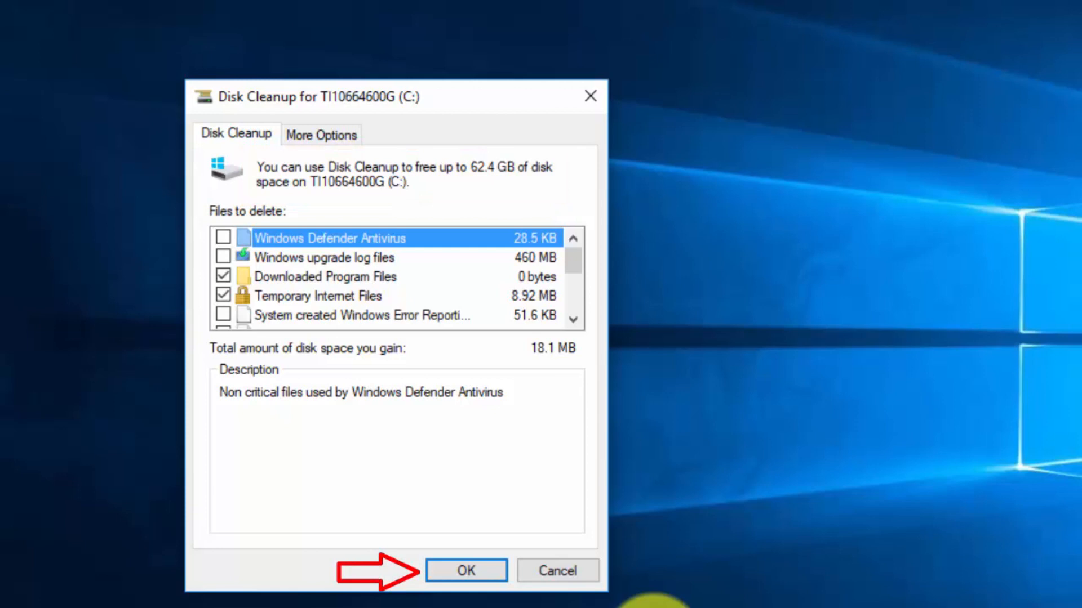
{"action": "left_click", "coordinate": [465, 570]}
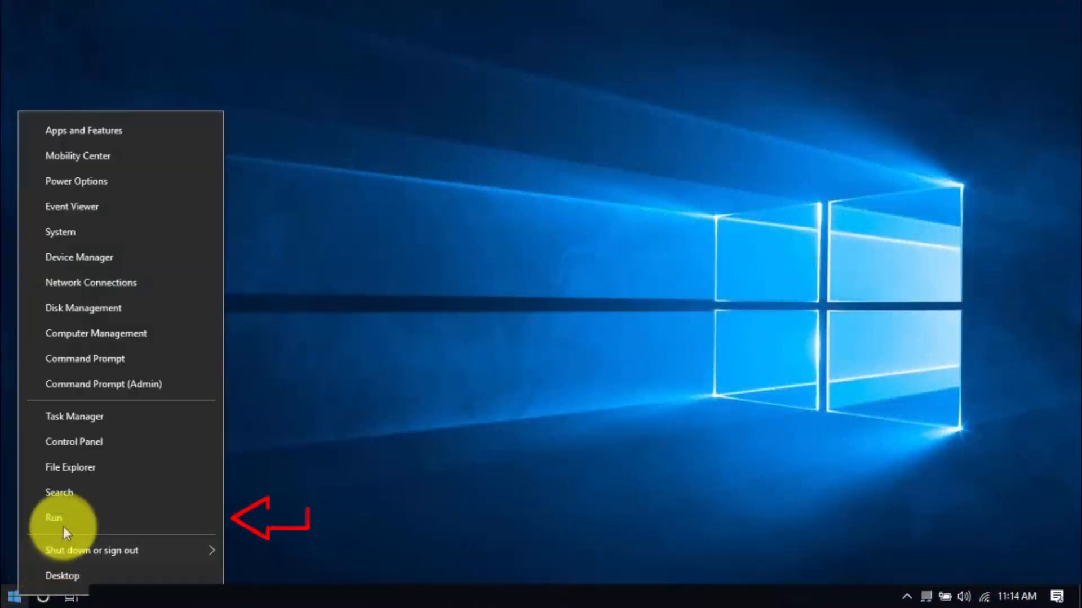
Step: Launch regedit via Run and expand the HKEY_CURRENT_USER hive
{"action": "left_click", "coordinate": [49, 518]}
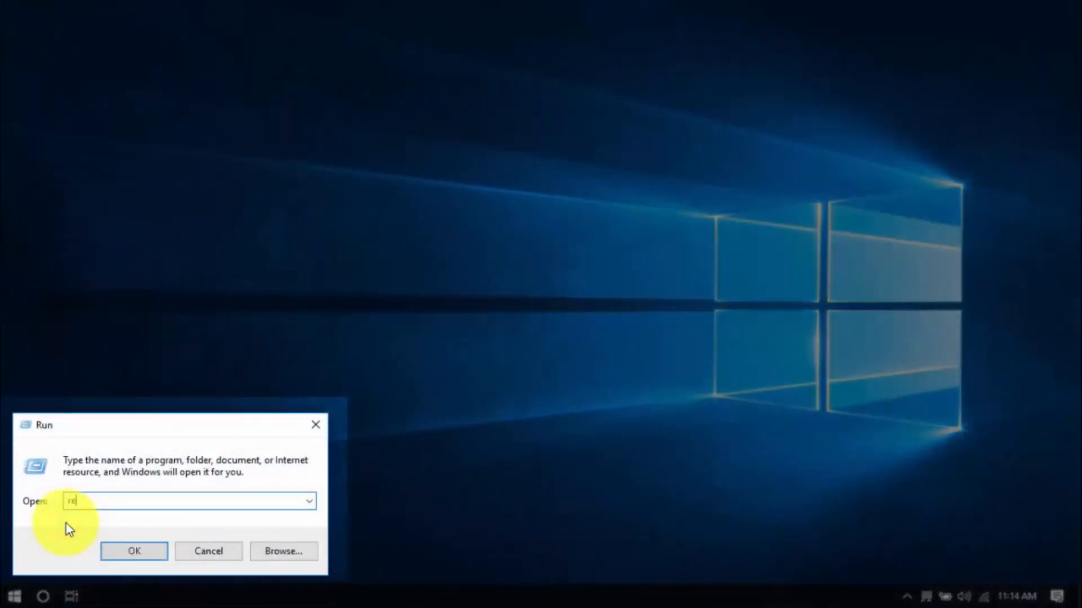
{"action": "left_click", "coordinate": [133, 551]}
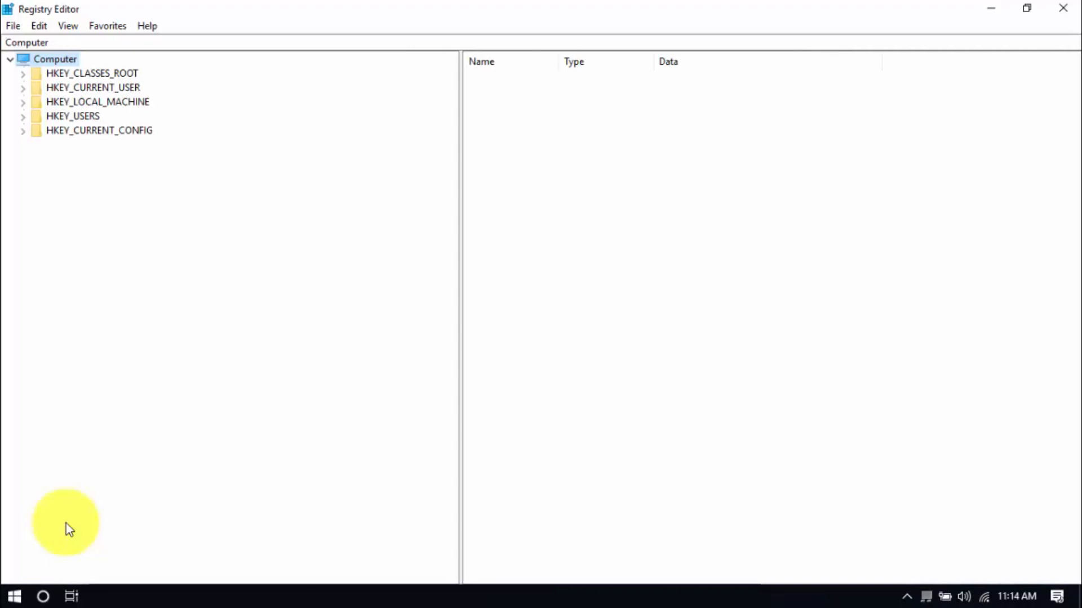
{"action": "mouse_move", "coordinate": [32, 194]}
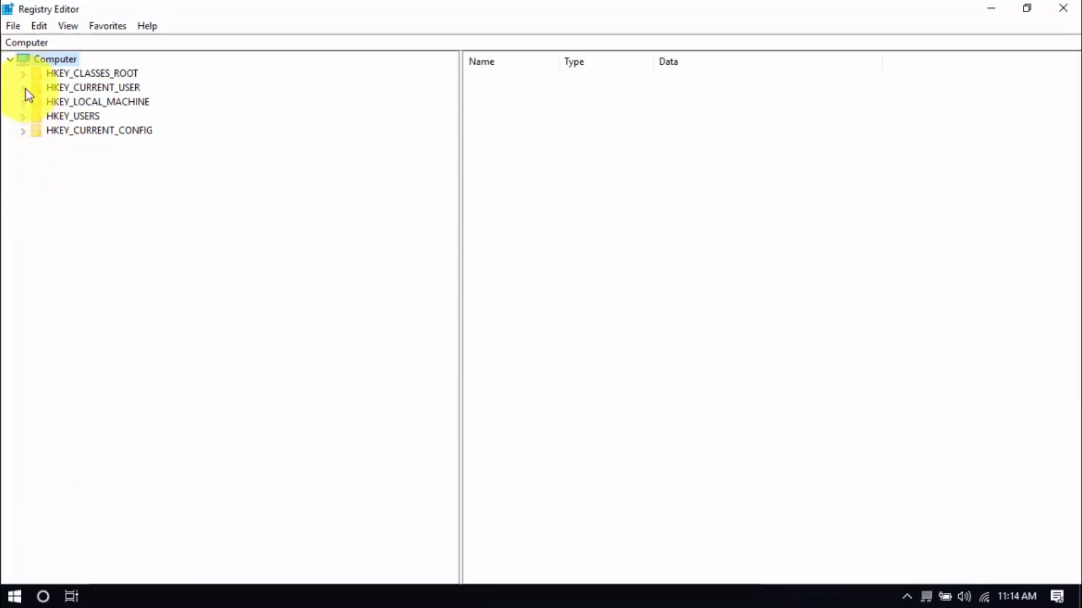
{"action": "left_click", "coordinate": [21, 88]}
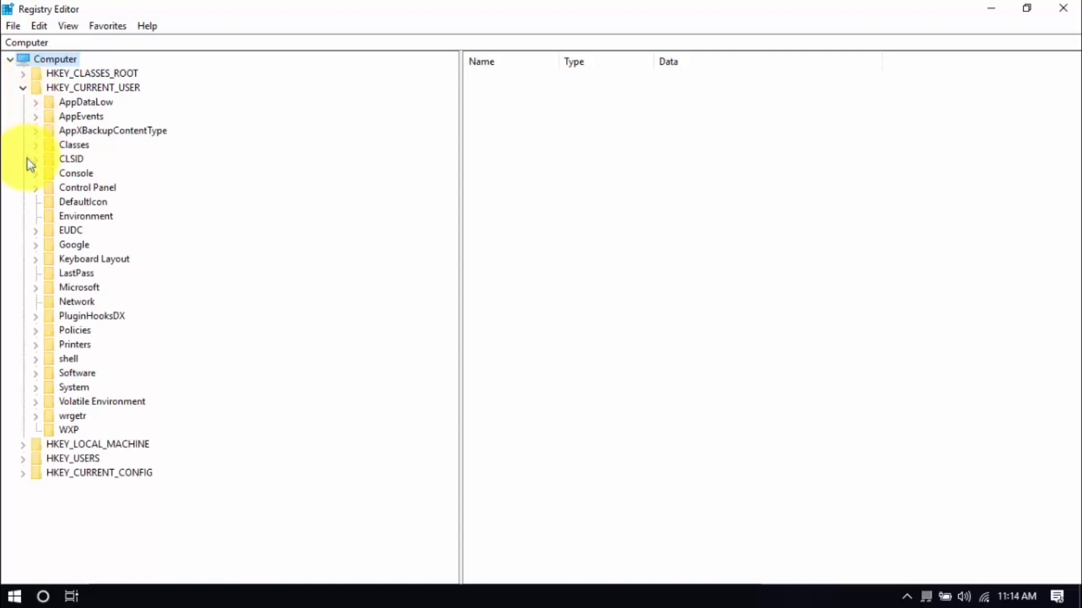
{"action": "mouse_move", "coordinate": [34, 194]}
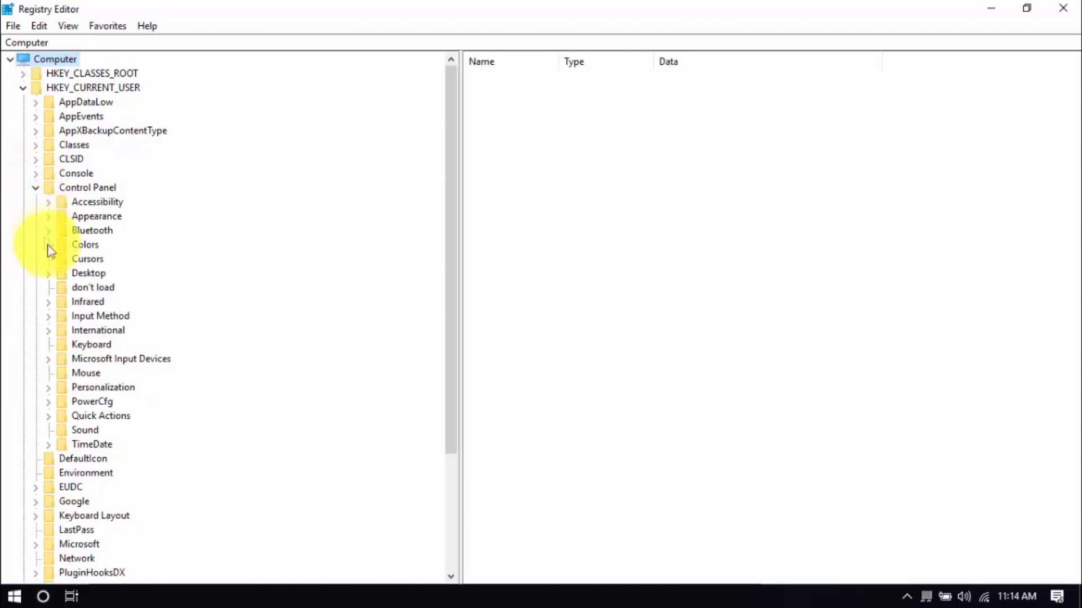
Step: Under Control Panel\Mouse, set MouseHoverTime to 10
{"action": "left_click", "coordinate": [87, 373]}
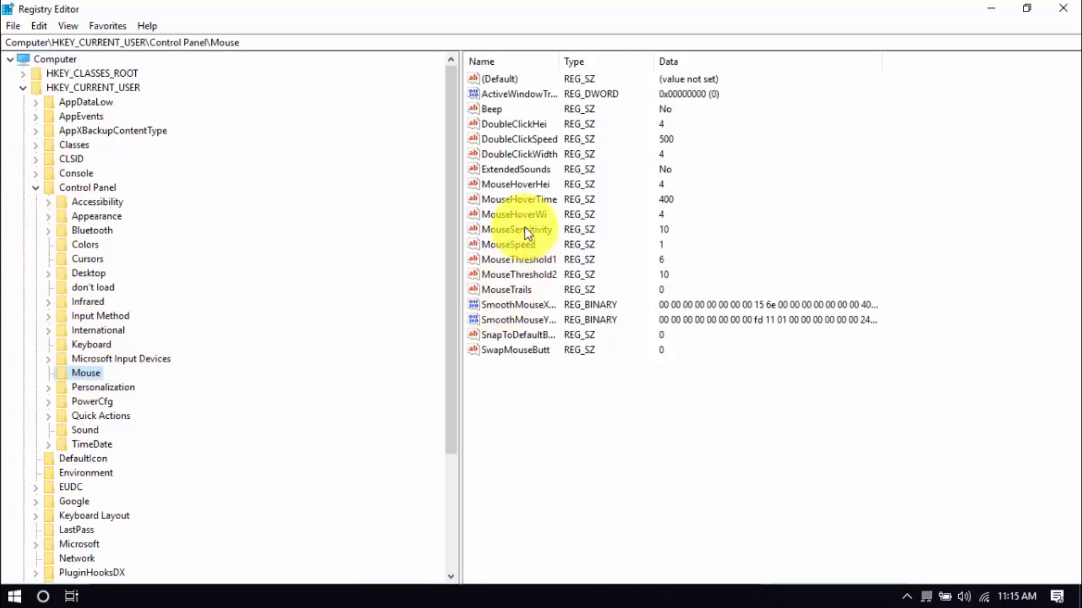
{"action": "left_click", "coordinate": [519, 198]}
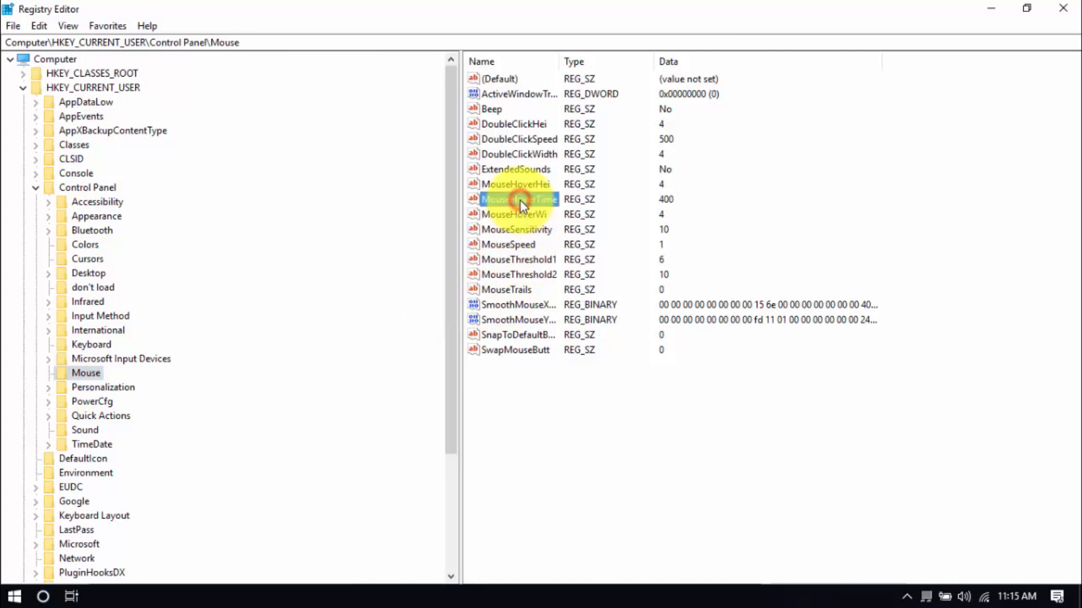
{"action": "double_click", "coordinate": [518, 198]}
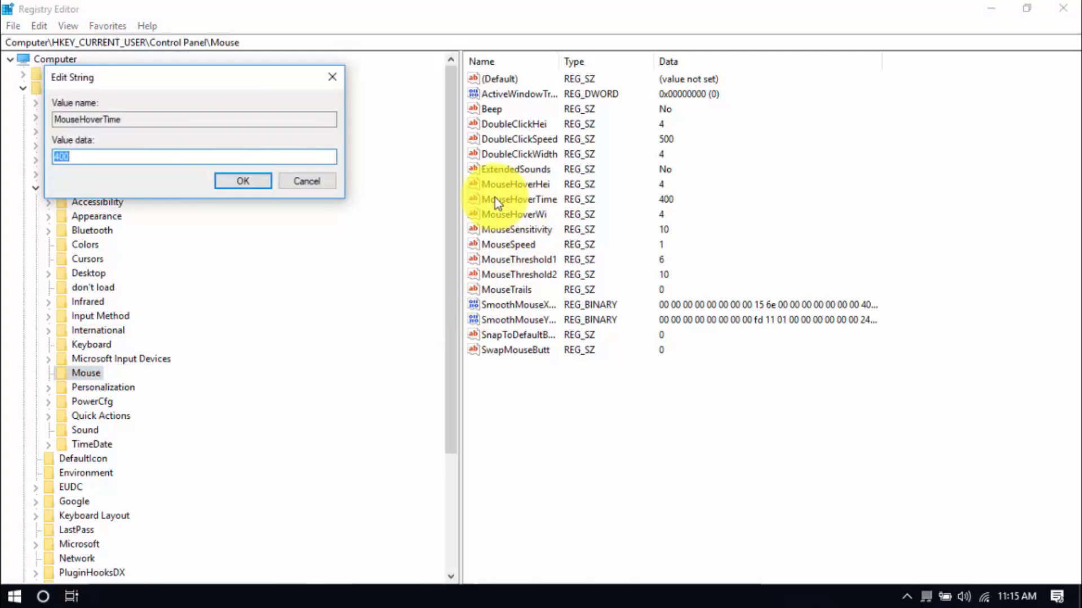
{"action": "type", "text": "10"}
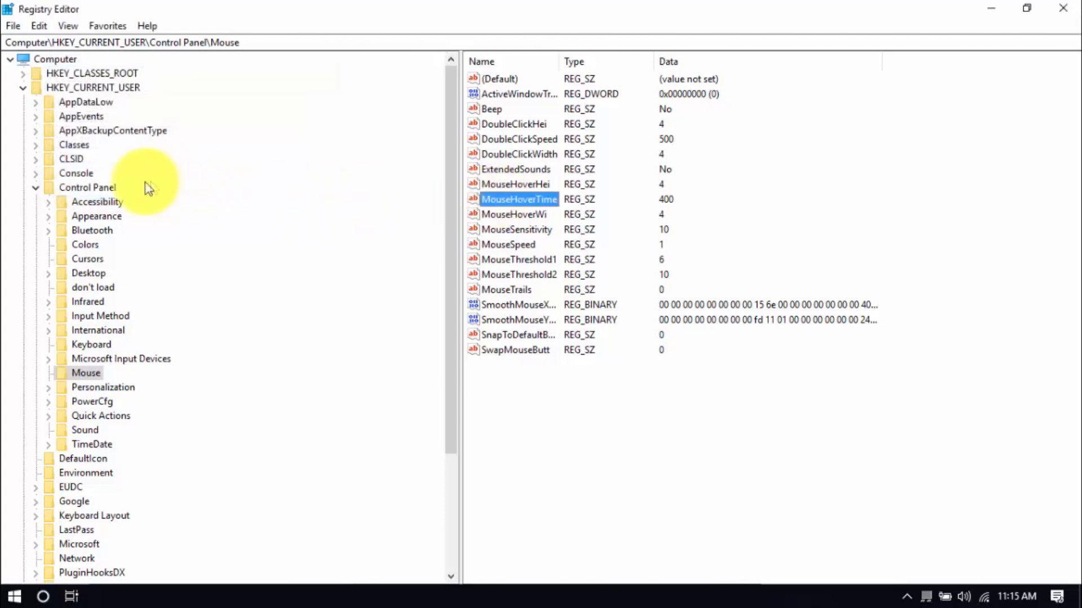
Step: Under Control Panel\Desktop, edit the MenuShowDelay value (currently 400)
{"action": "left_click", "coordinate": [88, 272]}
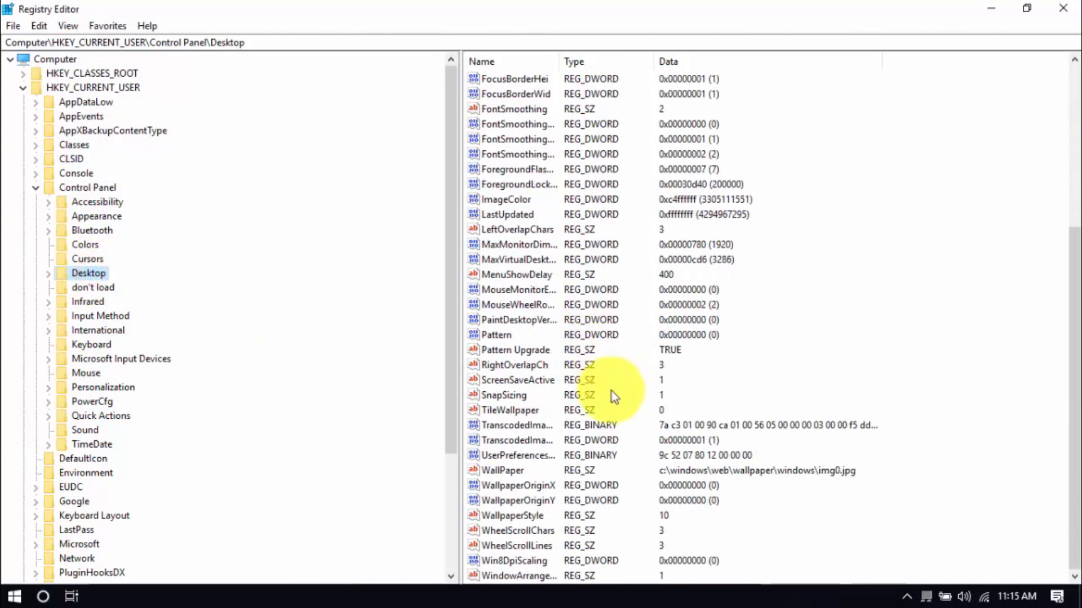
{"action": "mouse_move", "coordinate": [538, 279]}
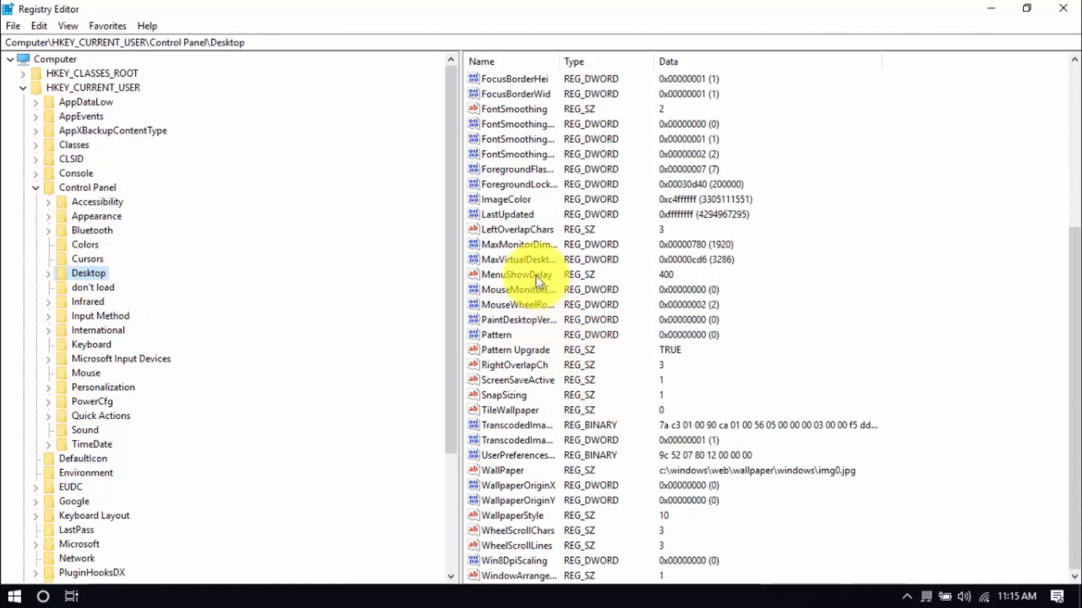
{"action": "double_click", "coordinate": [516, 274]}
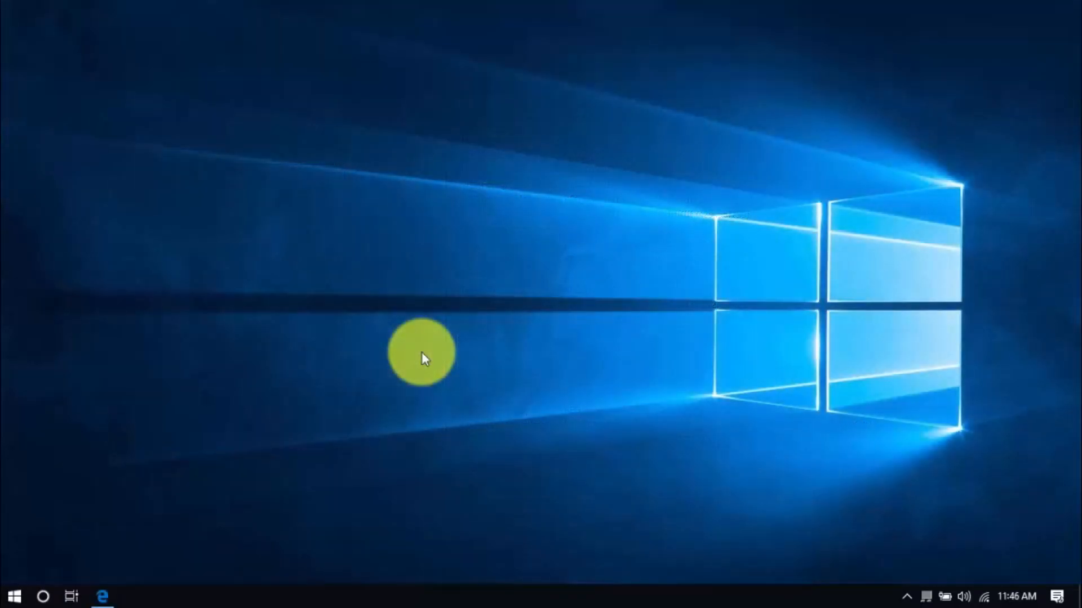
{"action": "mouse_move", "coordinate": [203, 428]}
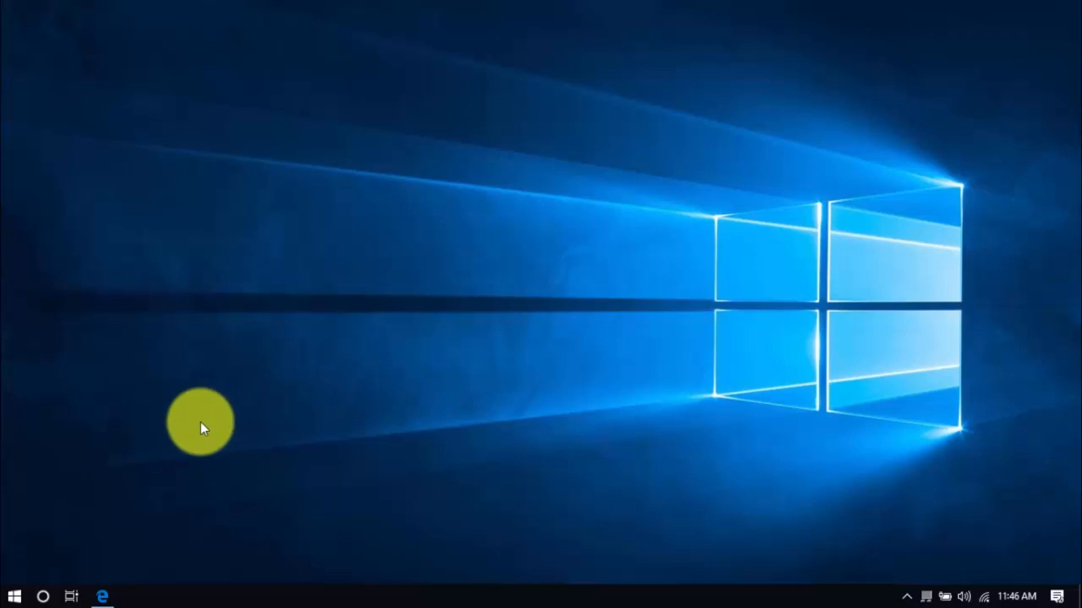
{"action": "mouse_move", "coordinate": [179, 435]}
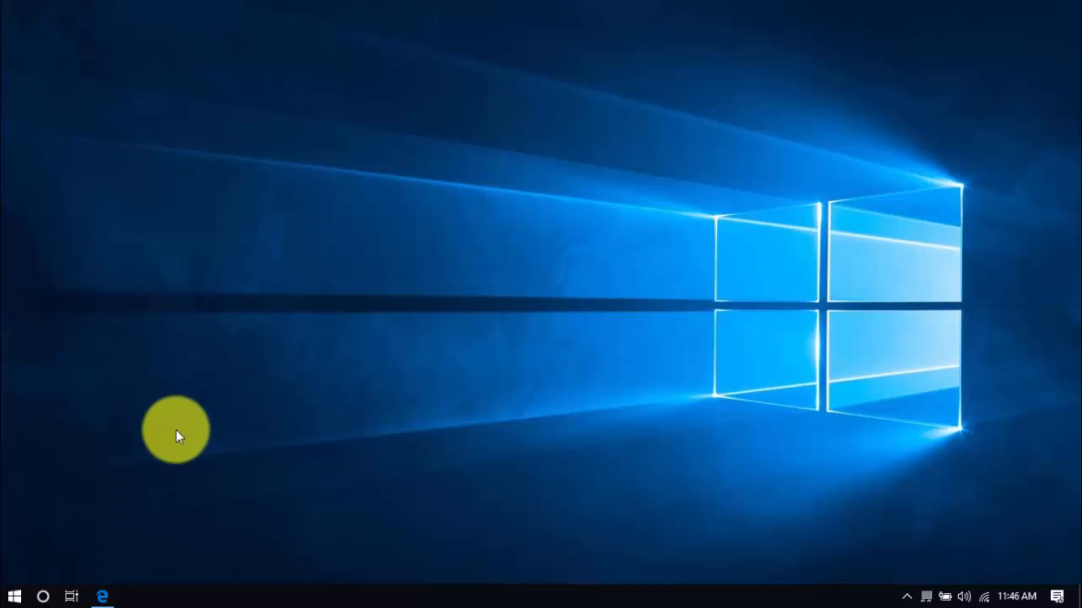